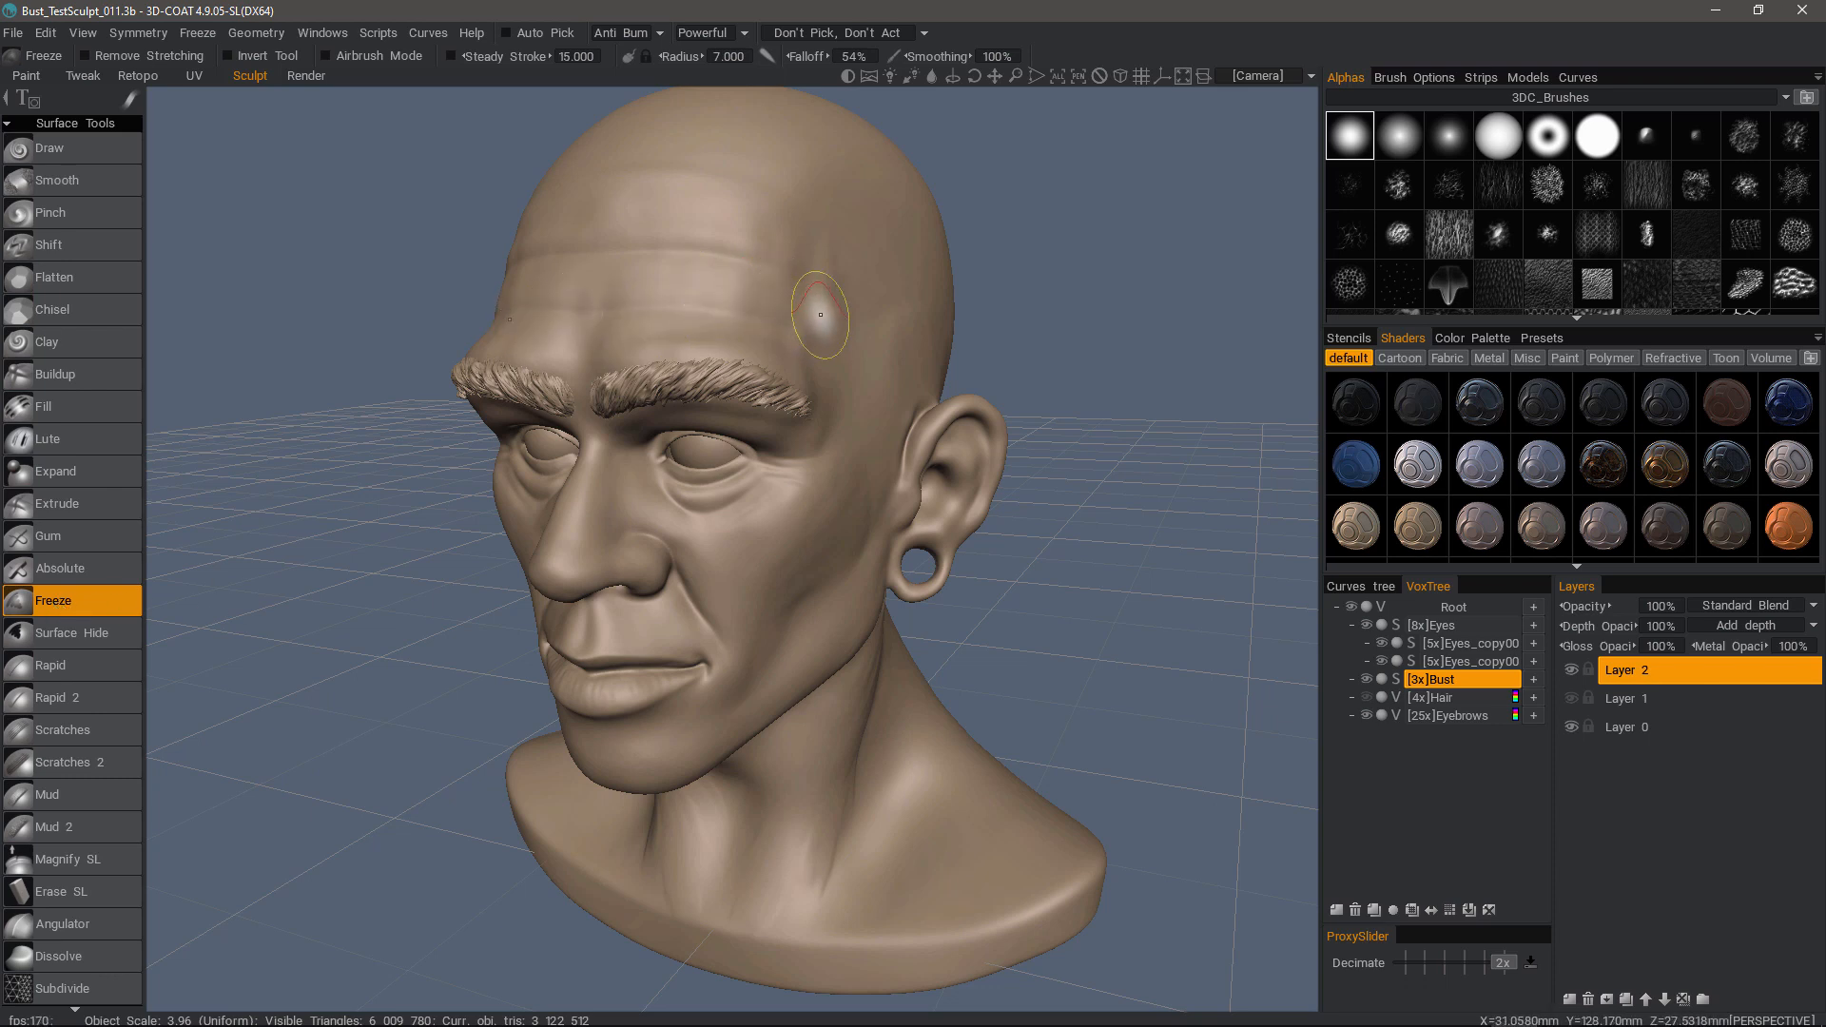
# Orbit the male head bust and open the Freeze menu.
pyautogui.moveTo(819, 314); pyautogui.dragTo(669, 295)
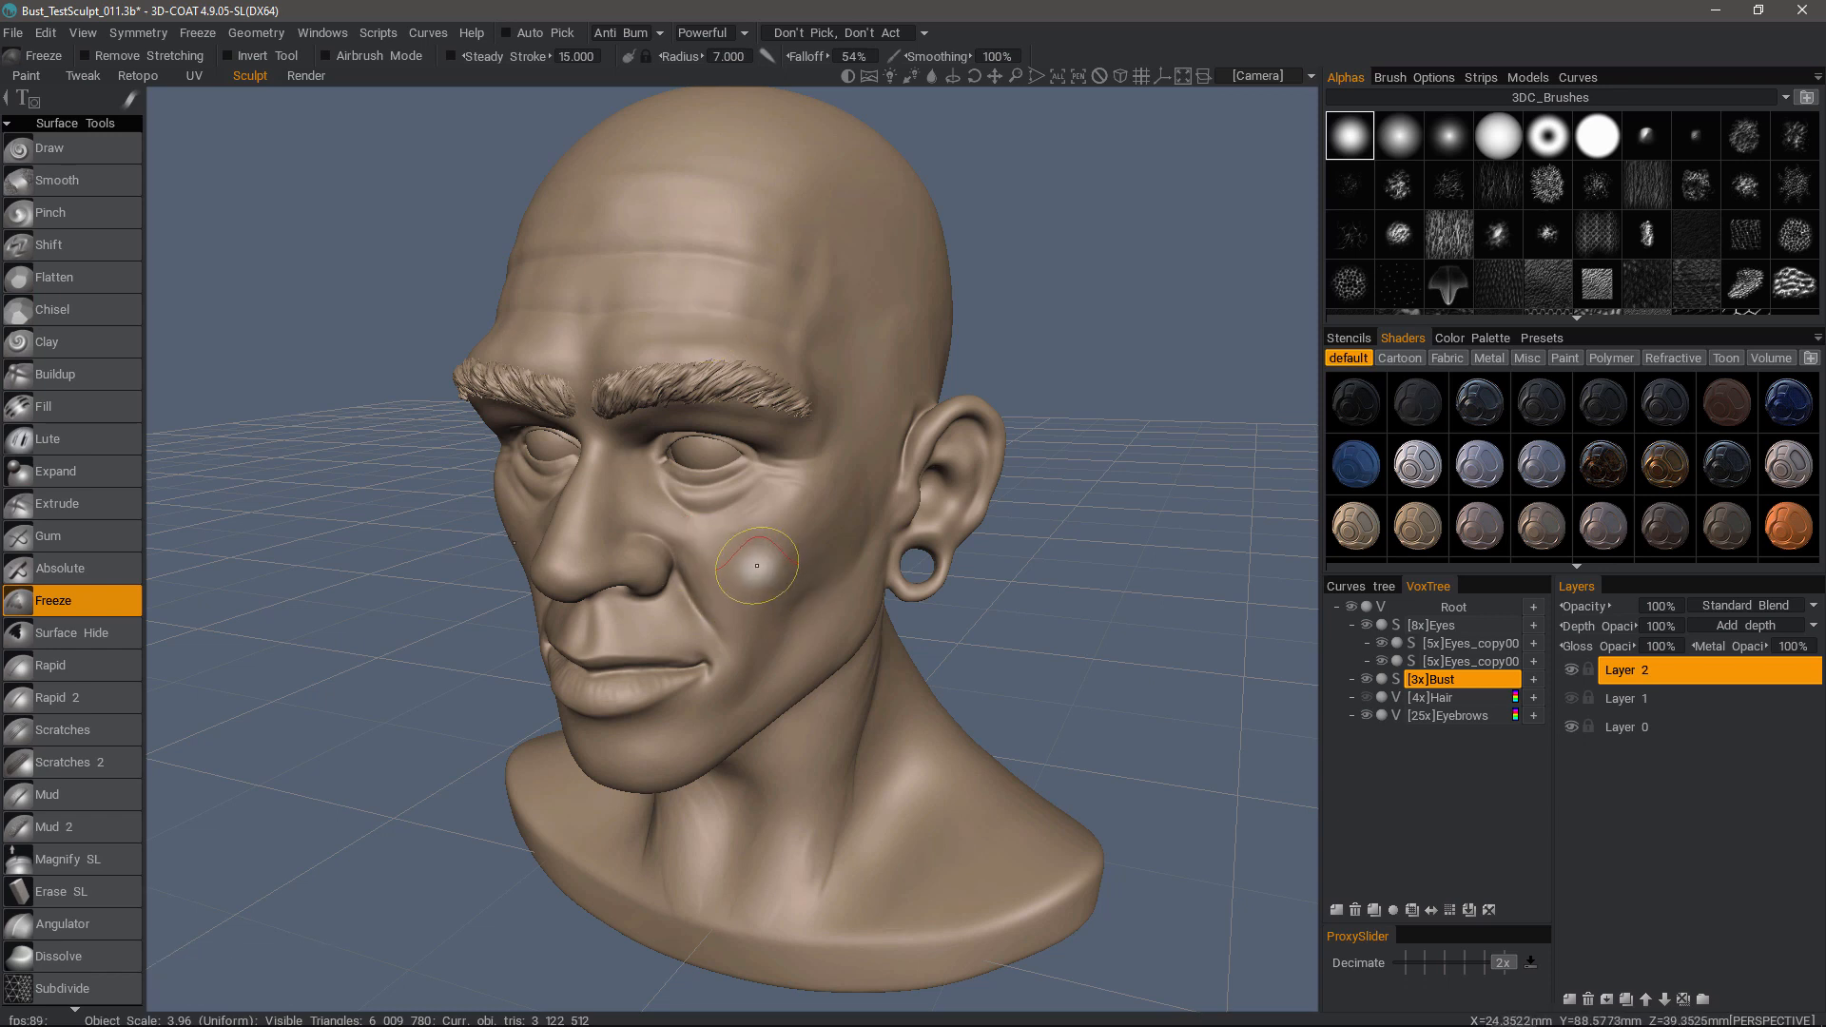
pyautogui.click(196, 31)
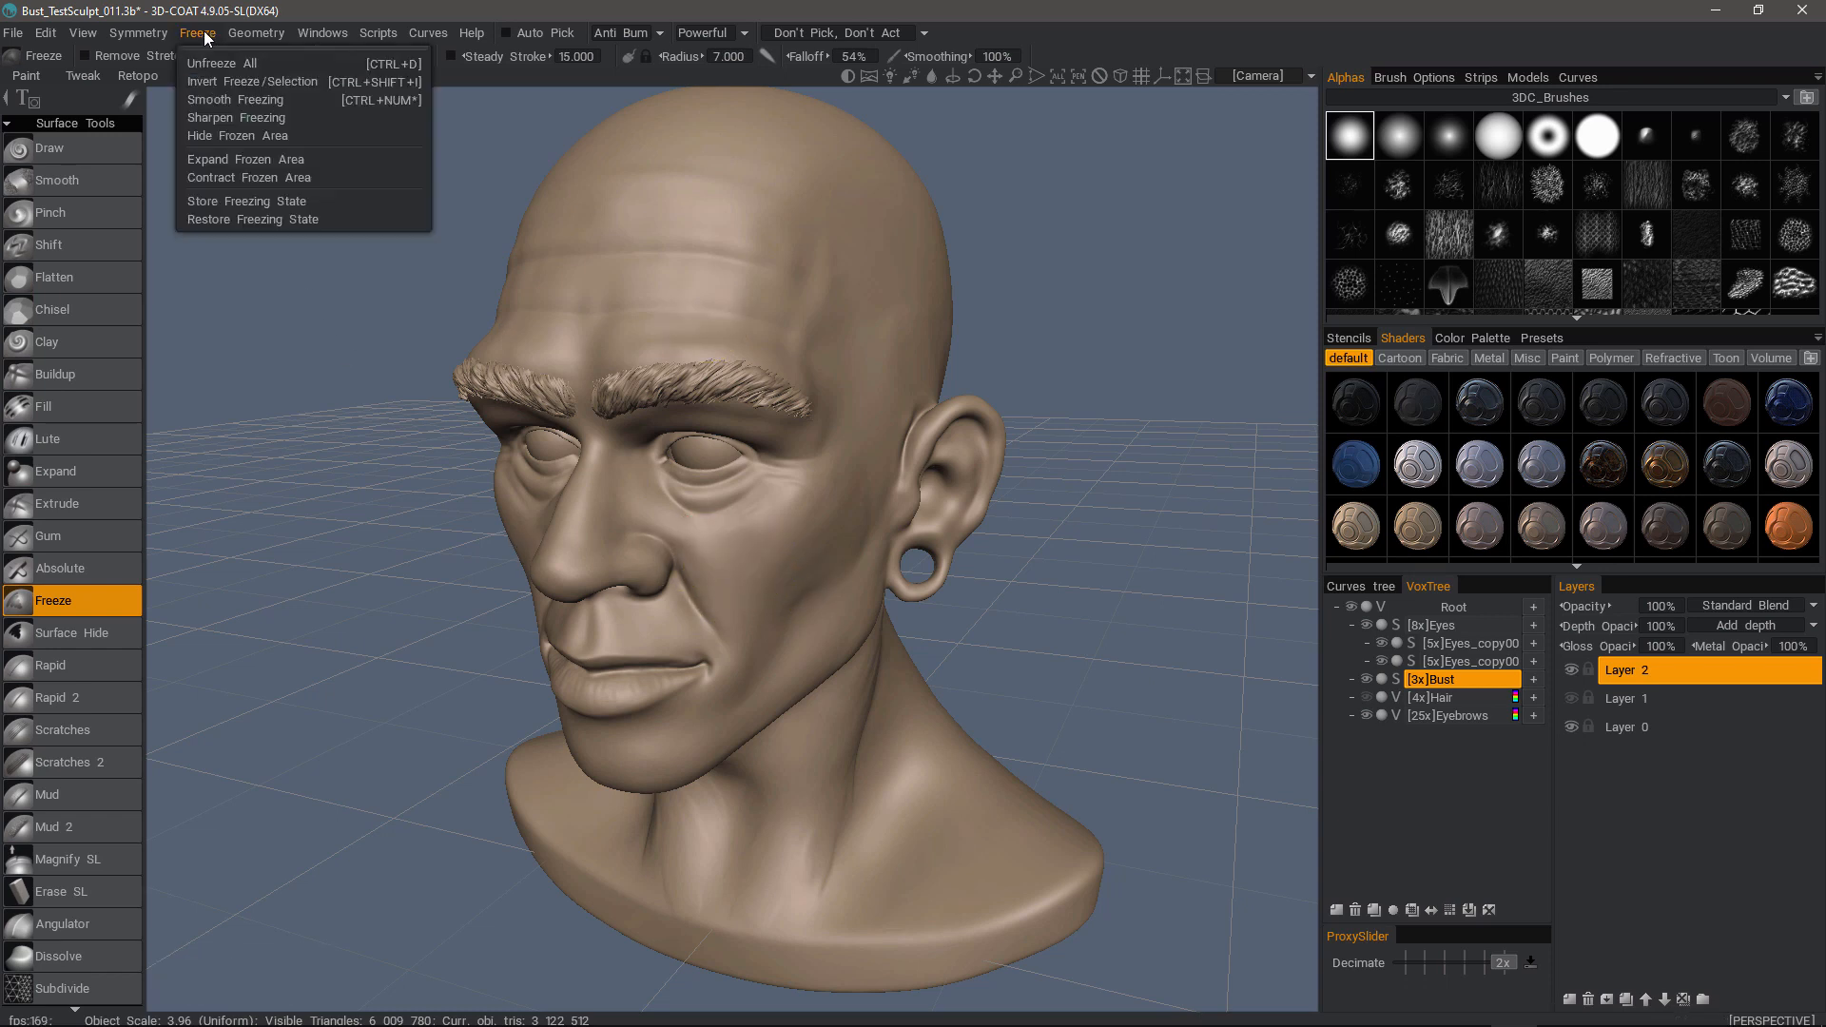
pyautogui.moveTo(232, 63)
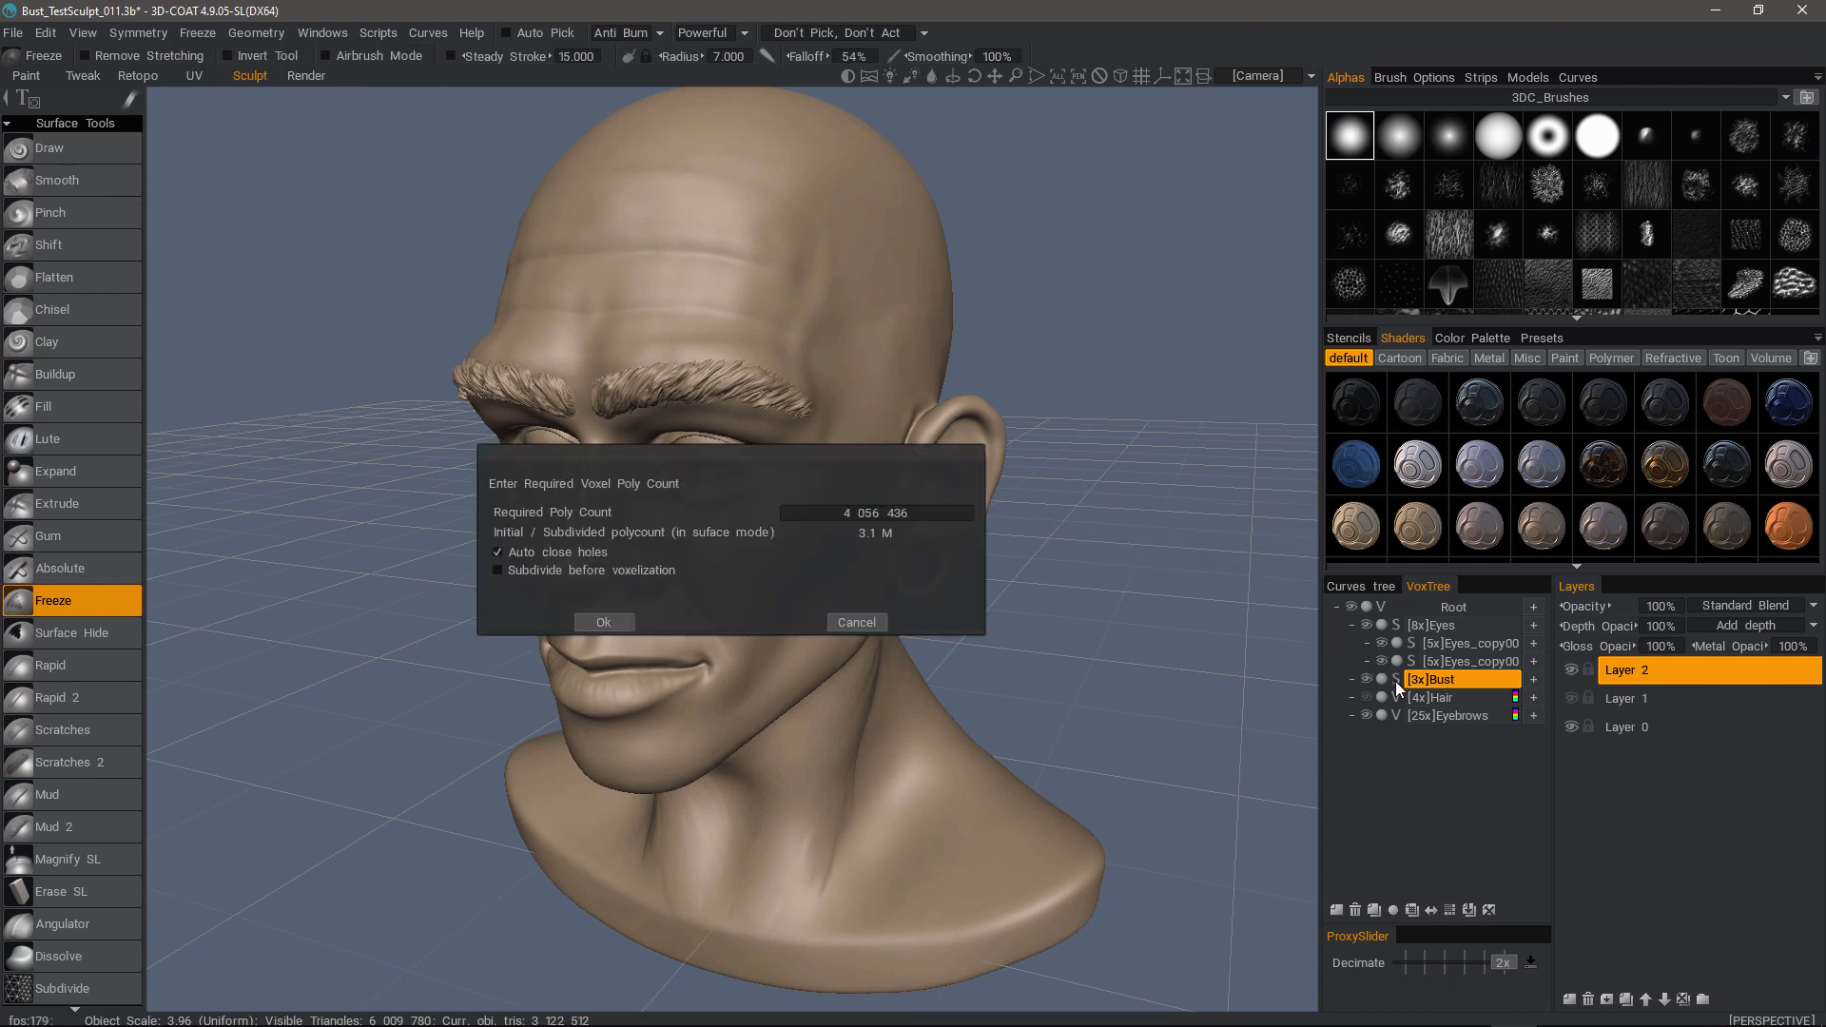
# Confirm the 4,056,436 voxel poly count to voxelize the Bust layer.
pyautogui.click(603, 622)
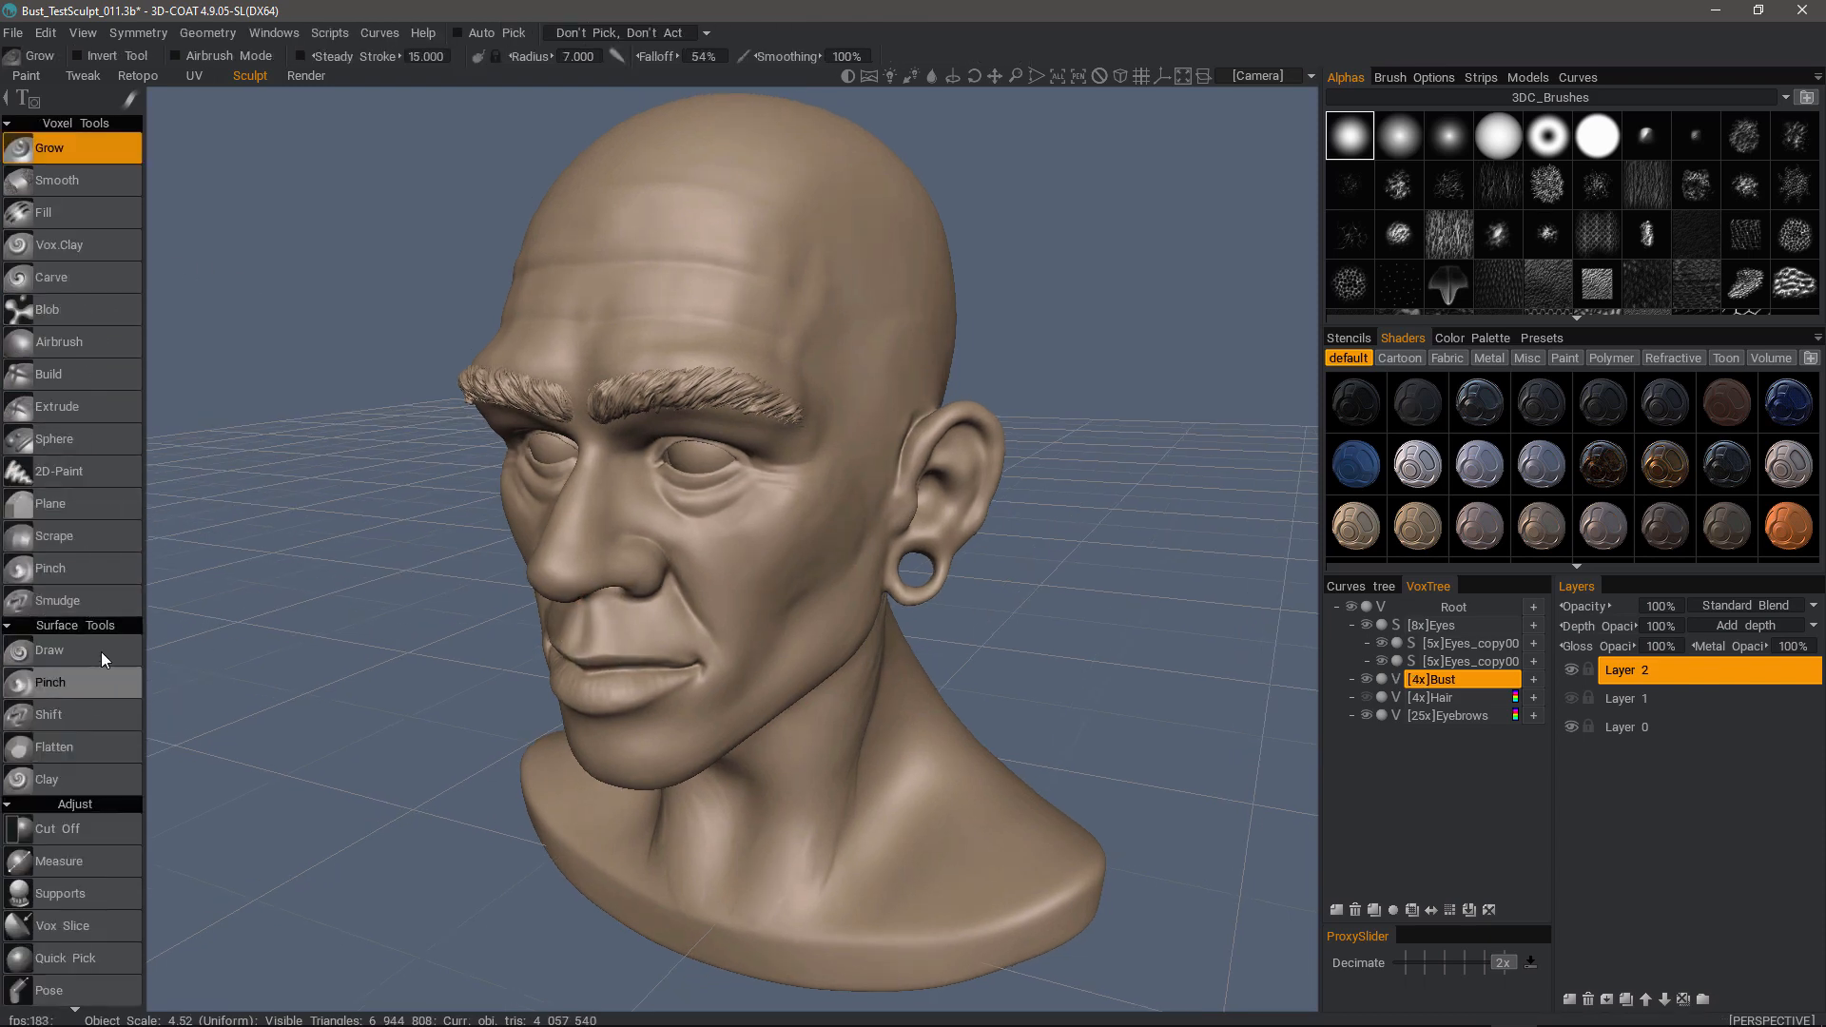
pyautogui.moveTo(87, 772)
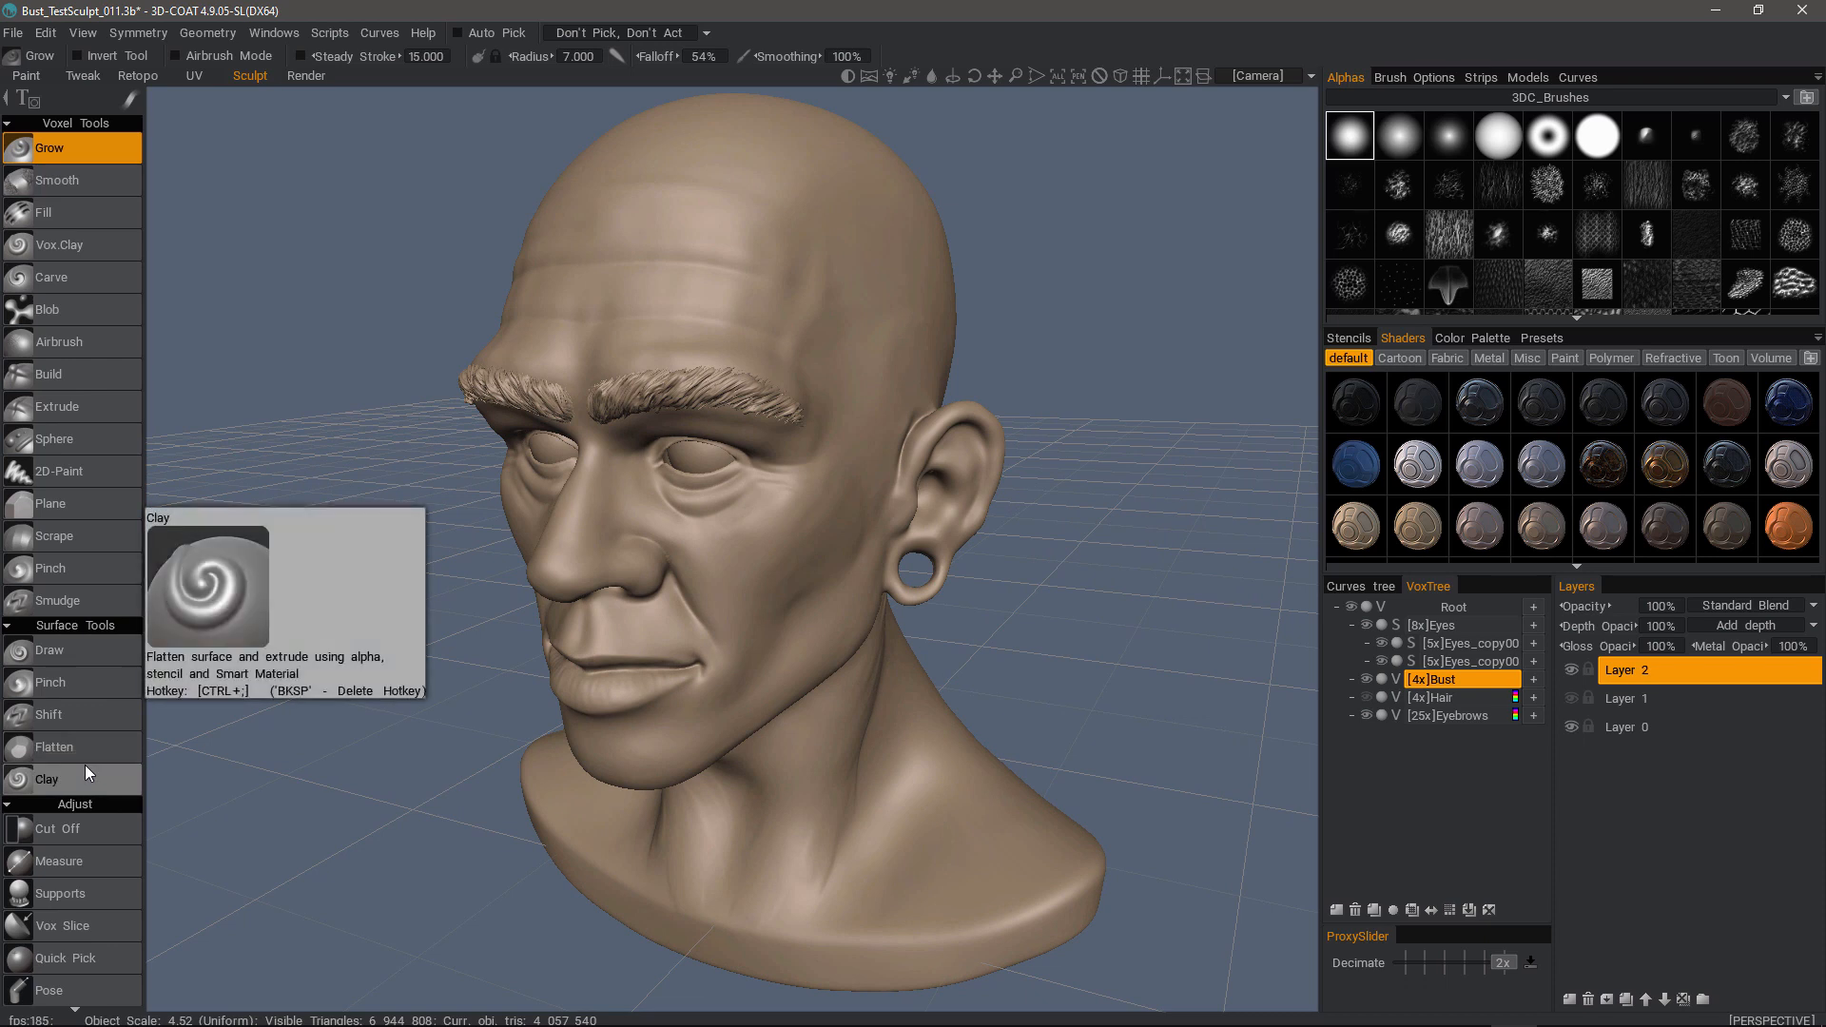
pyautogui.moveTo(177, 753)
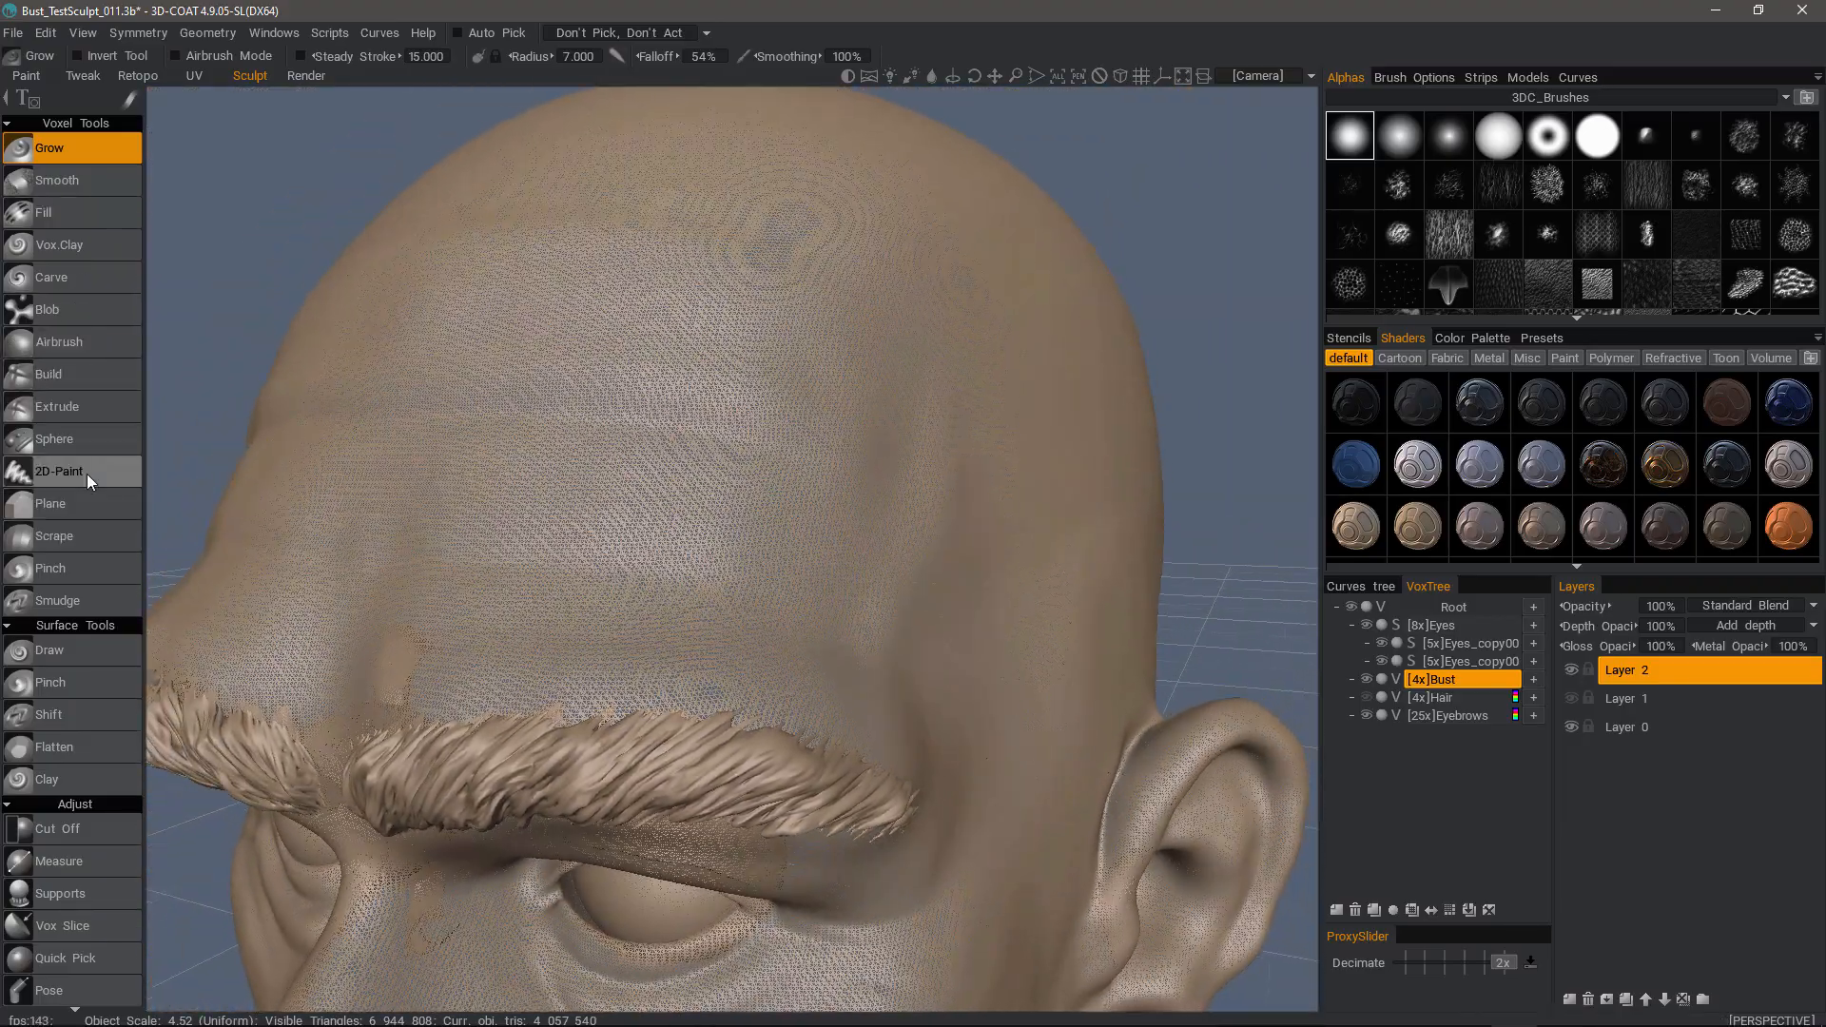
pyautogui.click(745, 564)
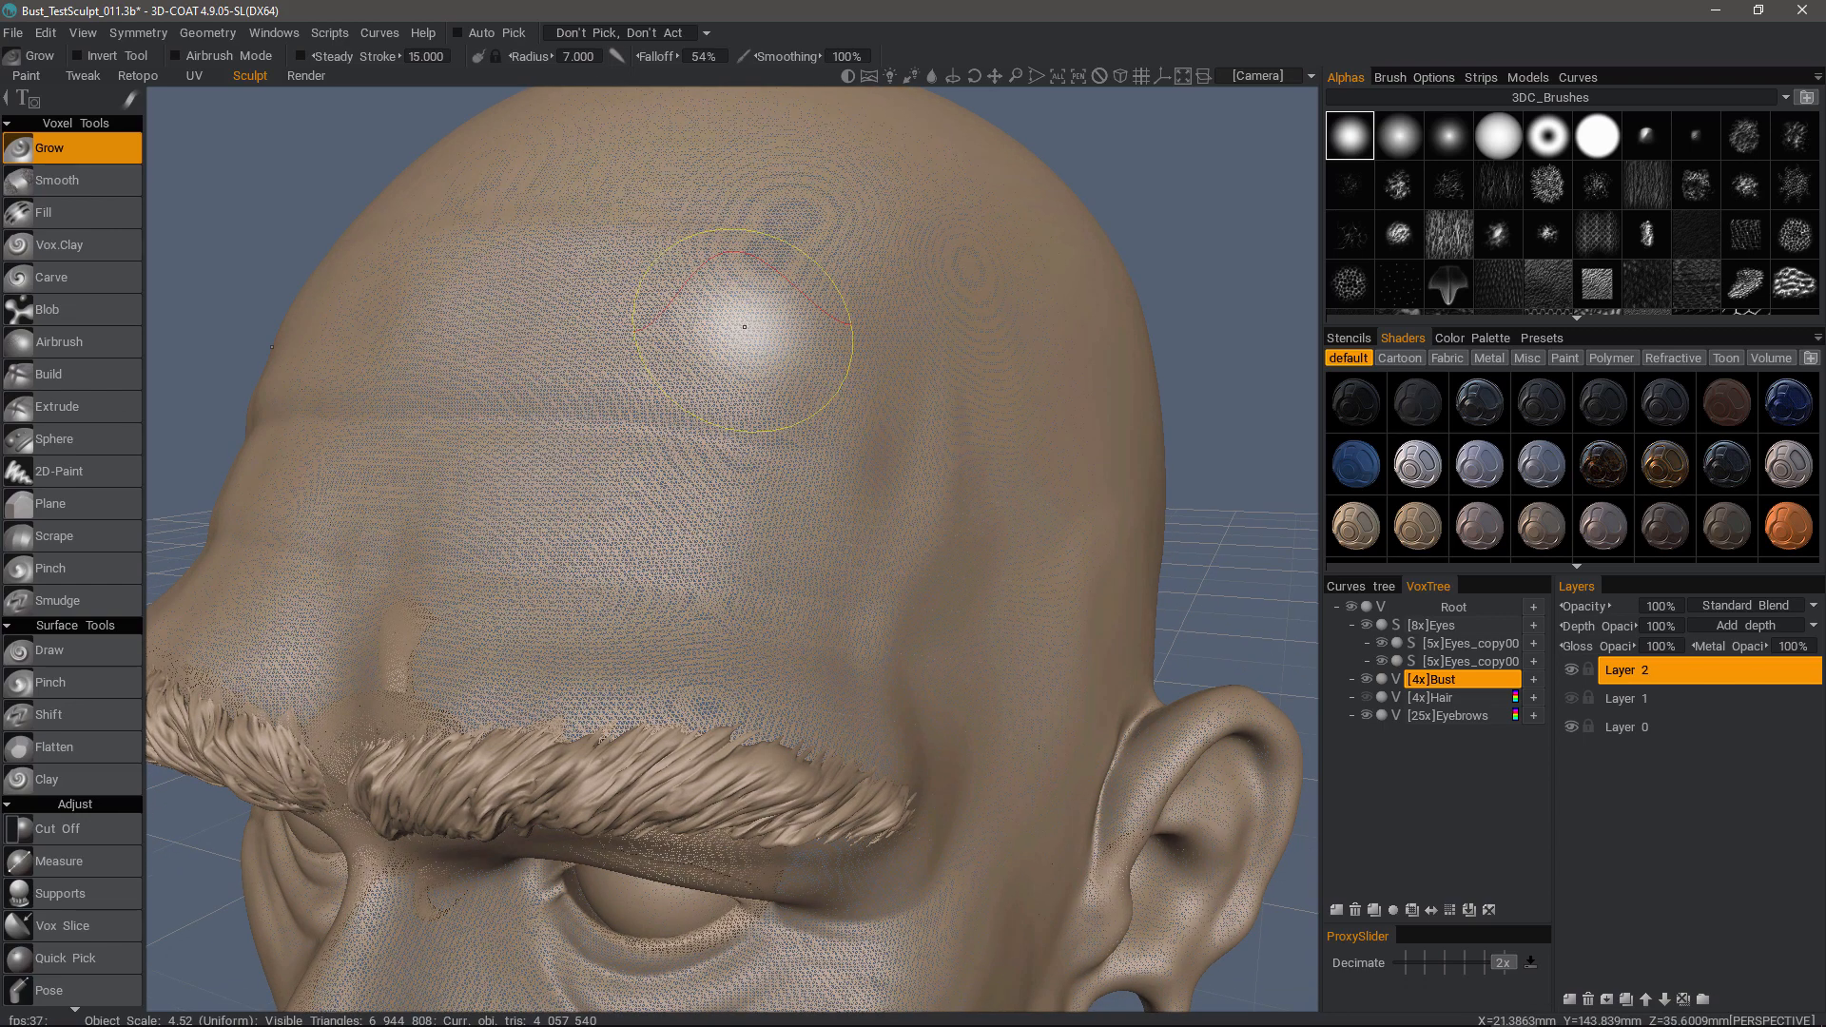
pyautogui.moveTo(743, 326); pyautogui.dragTo(711, 708)
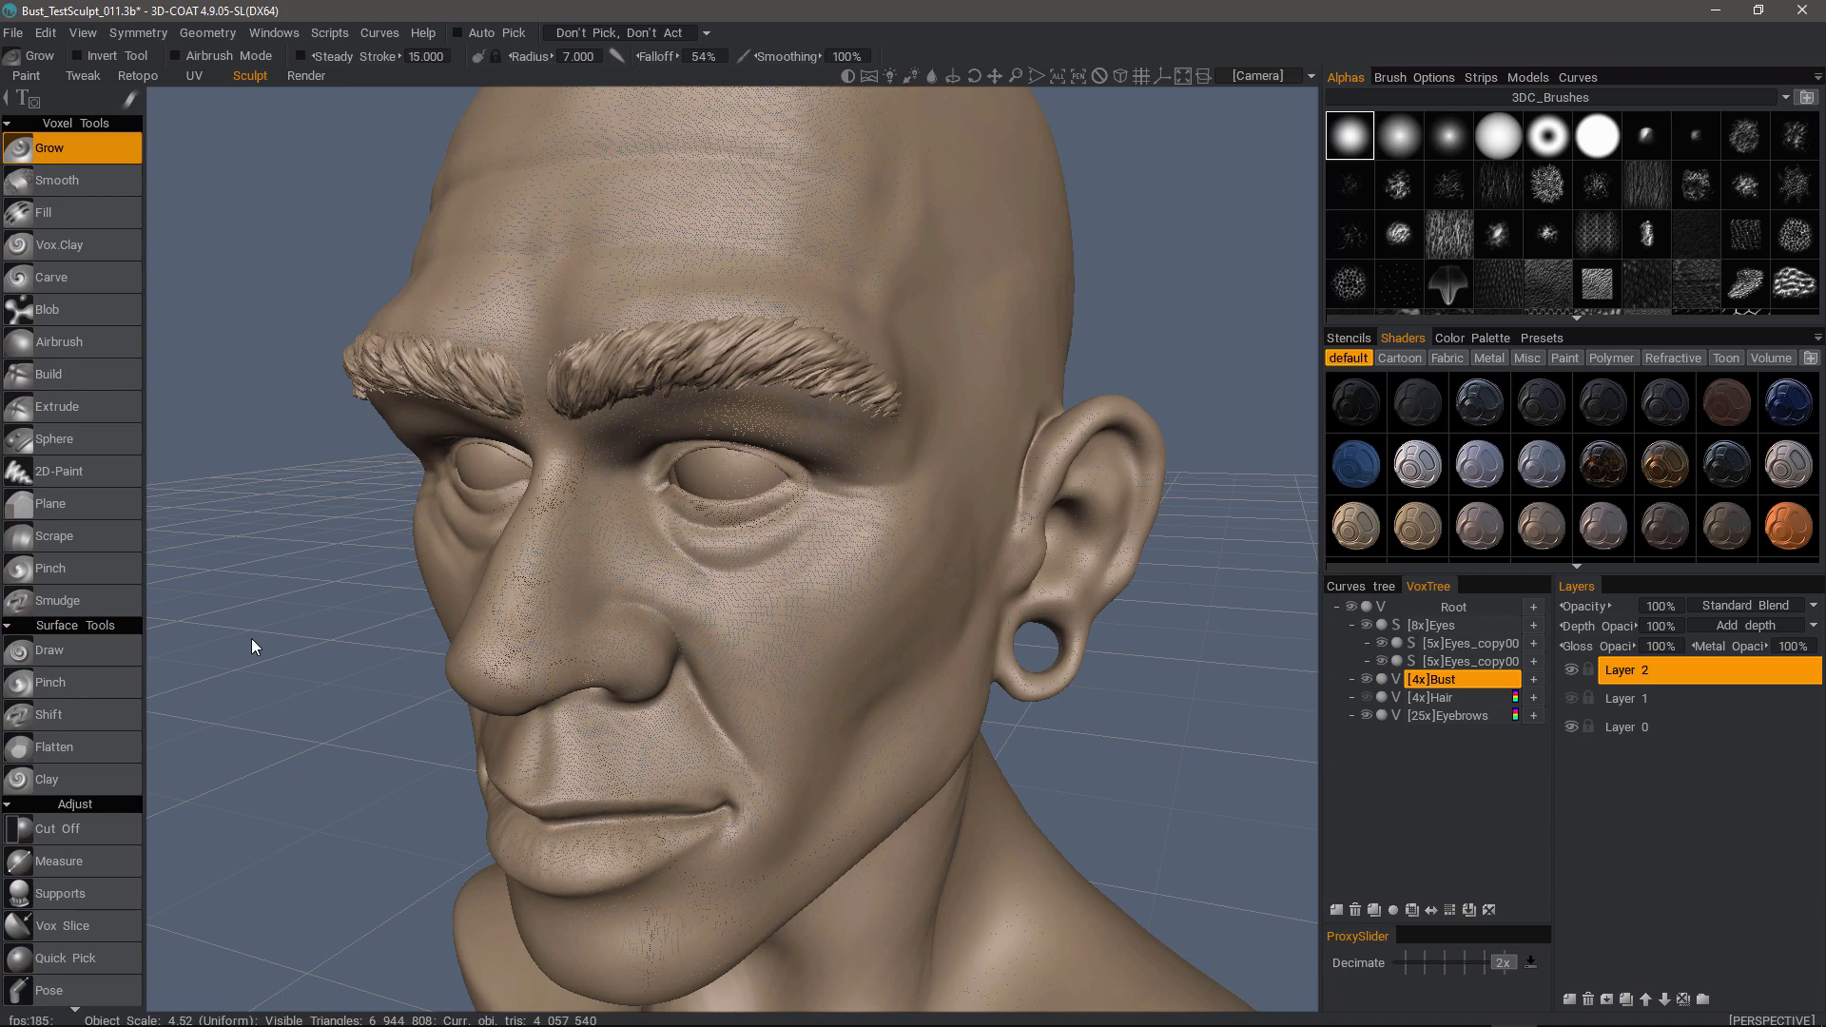
pyautogui.moveTo(333, 628)
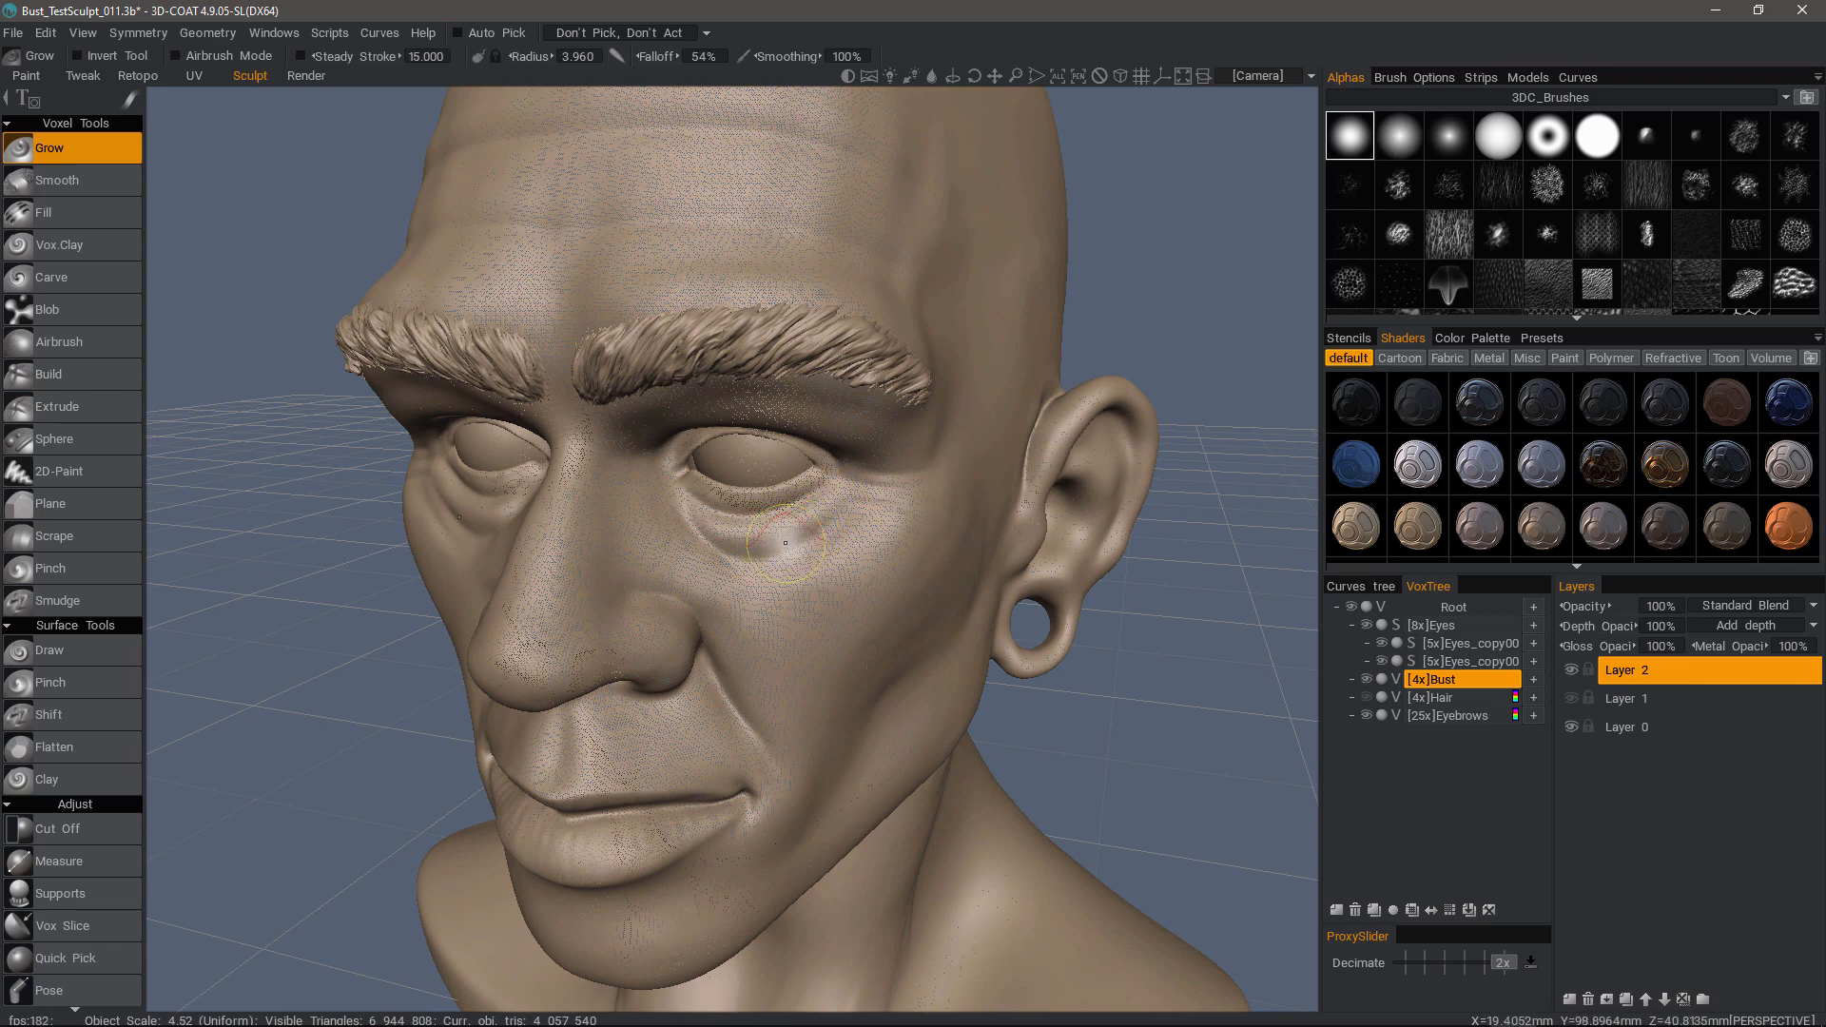
# Set brush radius to 3.960 and scroll Voxel Tools toward the Adjust tools.
pyautogui.click(789, 536)
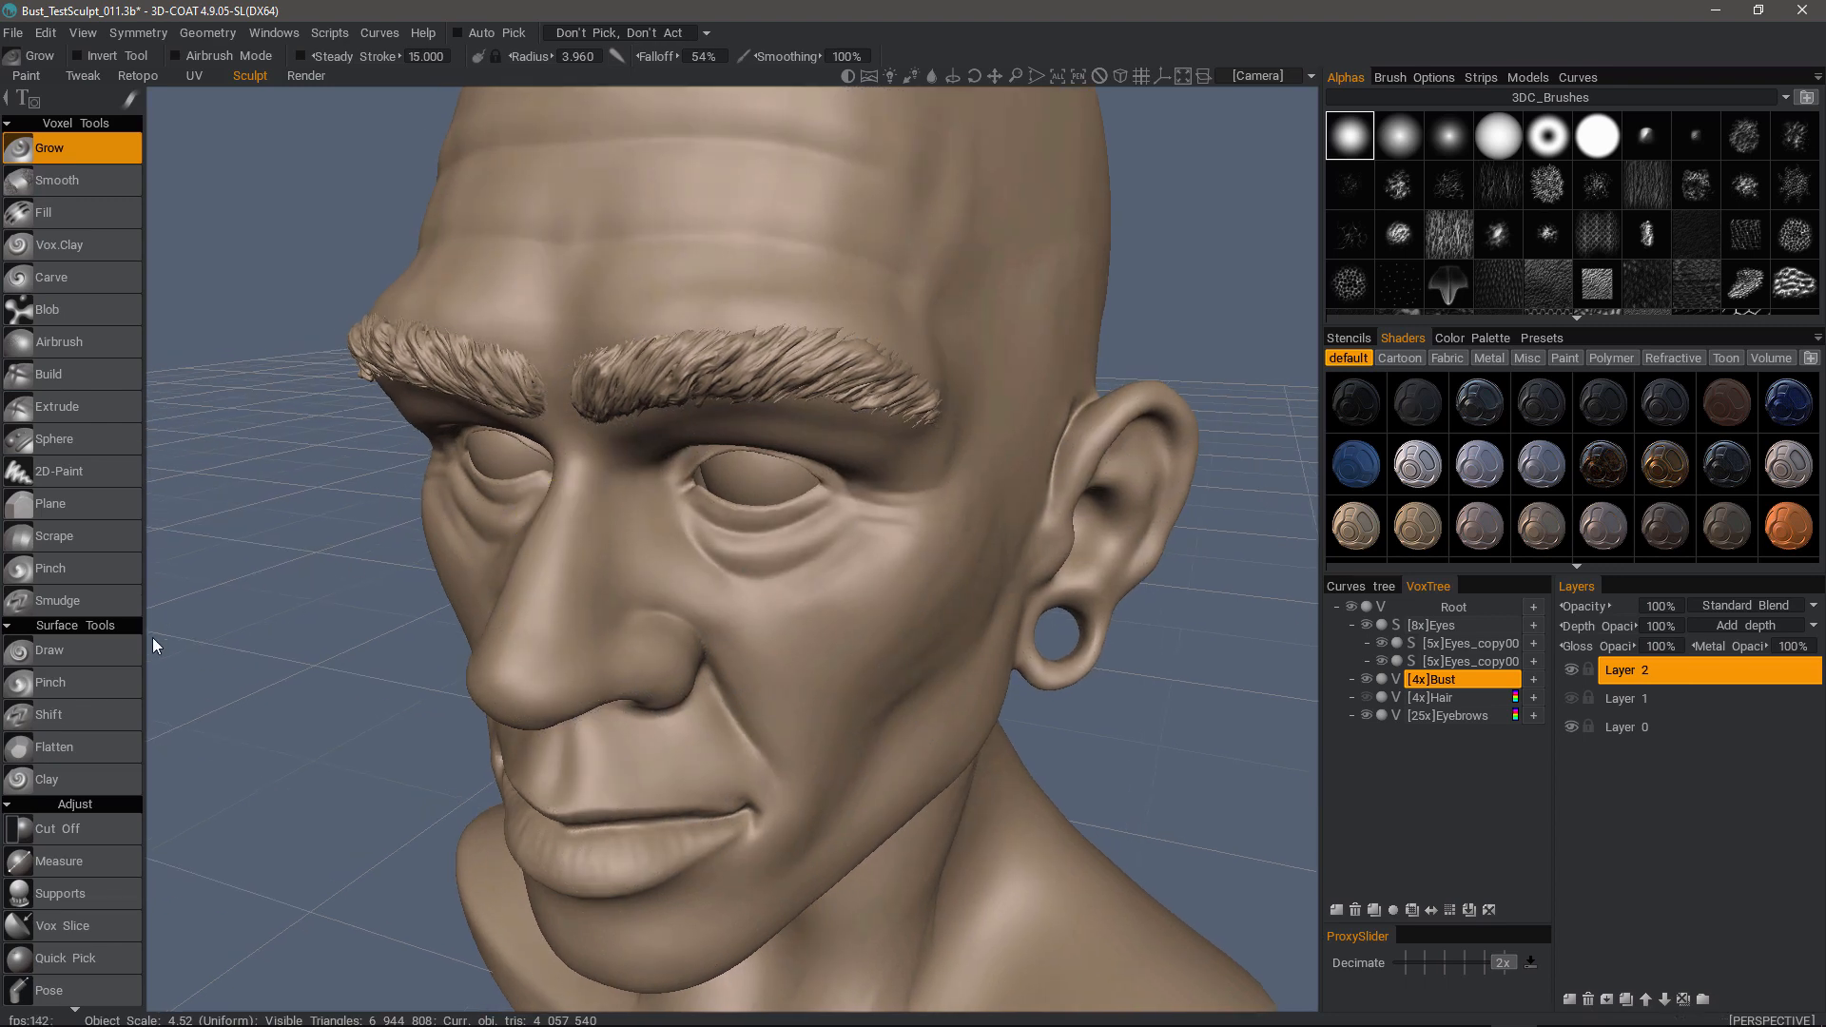
pyautogui.scroll(-3)
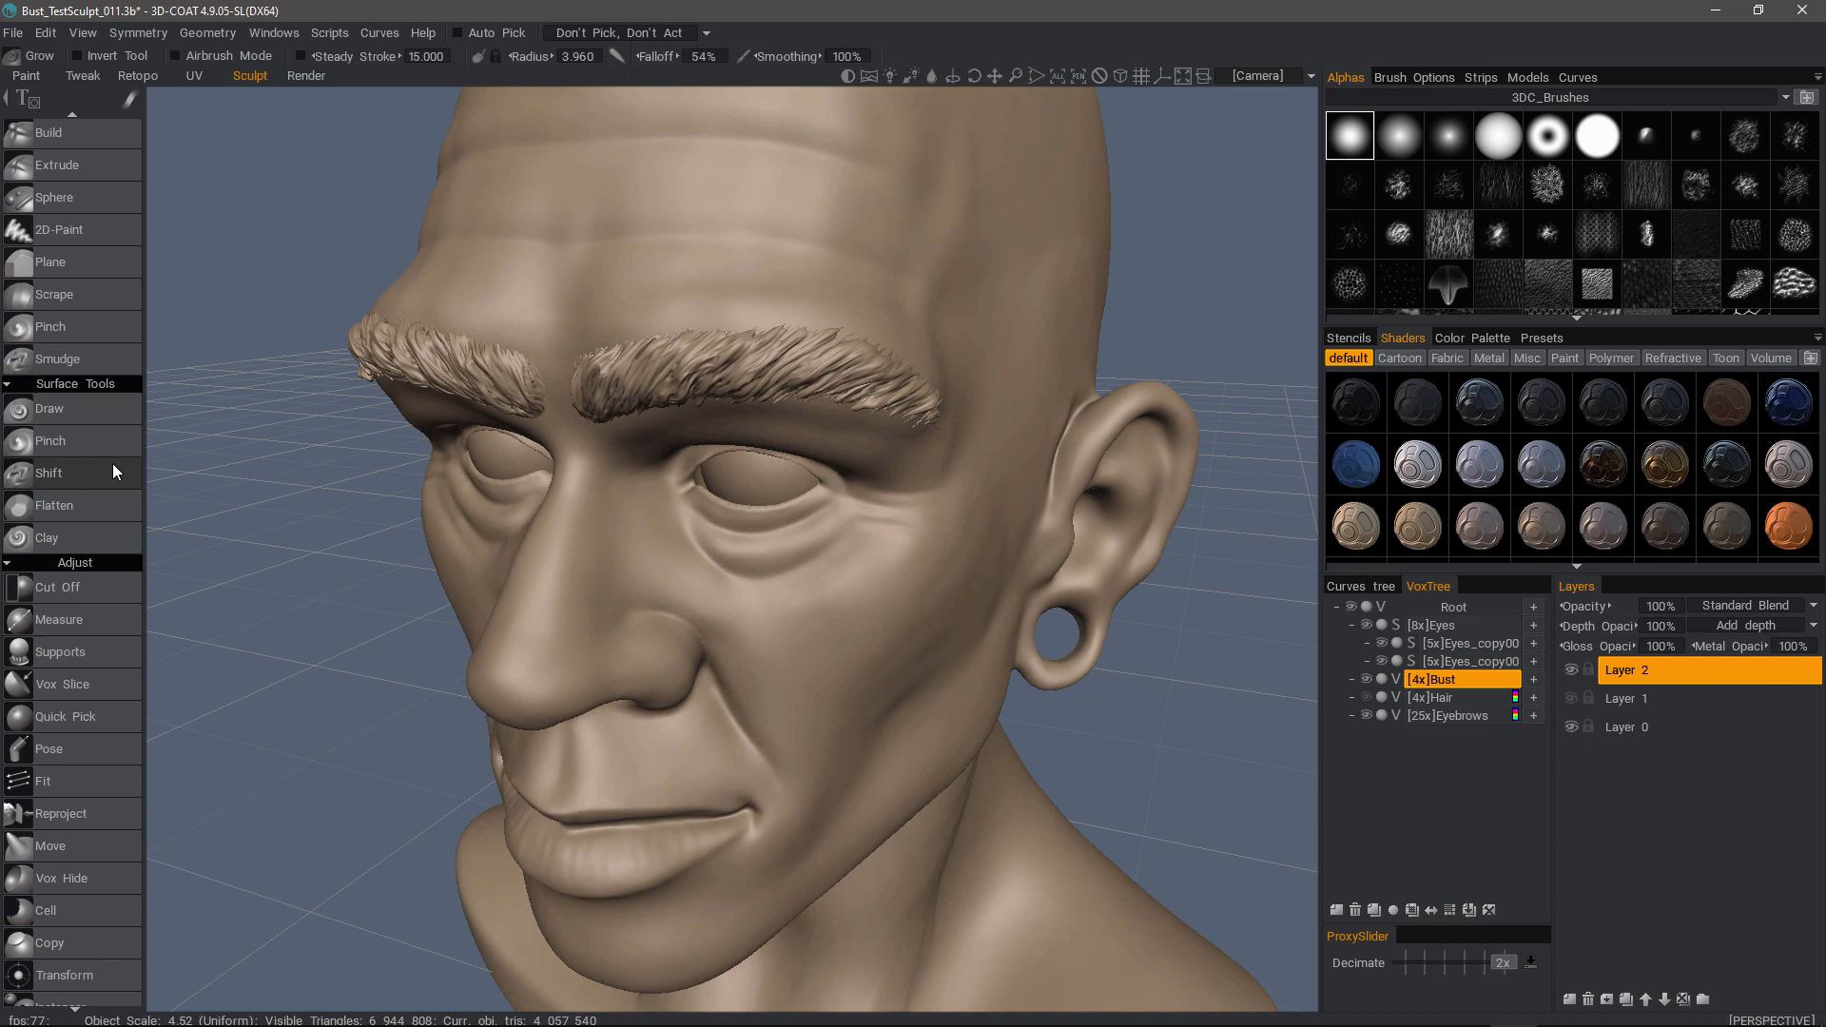
pyautogui.scroll(-3)
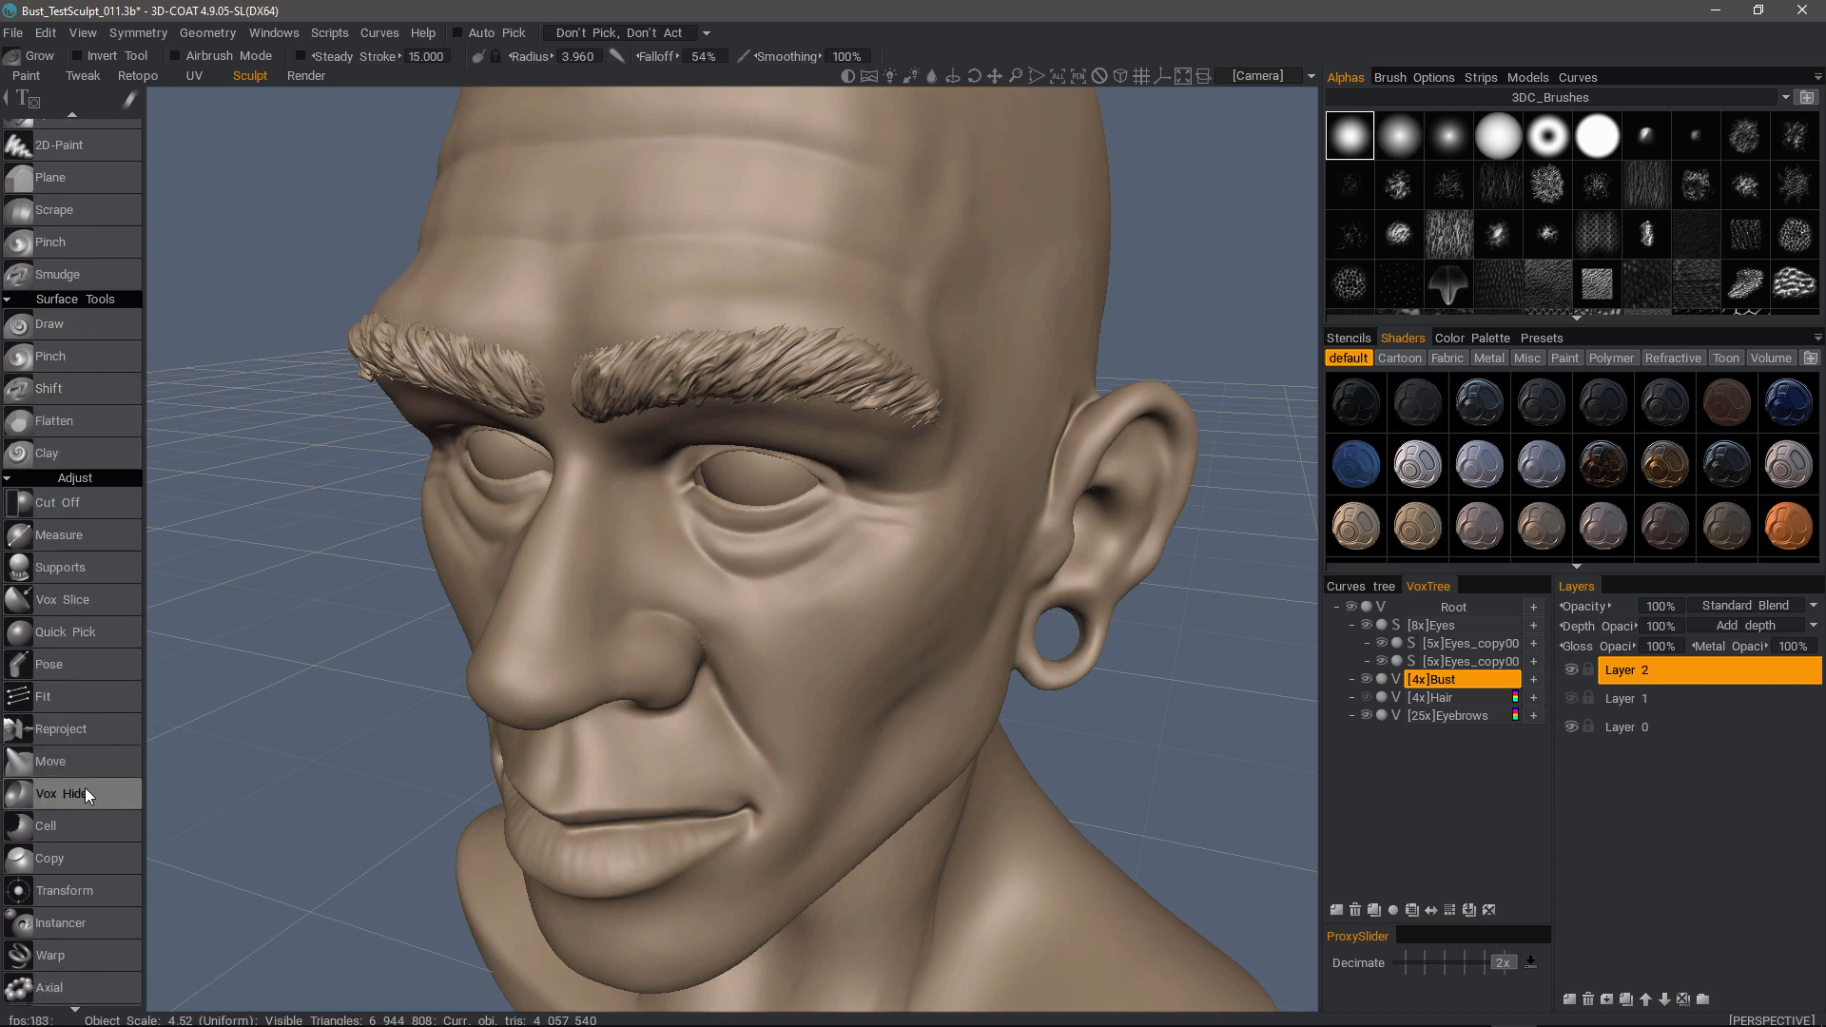
# Select Vox Hide with radius 2.441, 25% falloff and 14% depth.
pyautogui.click(63, 793)
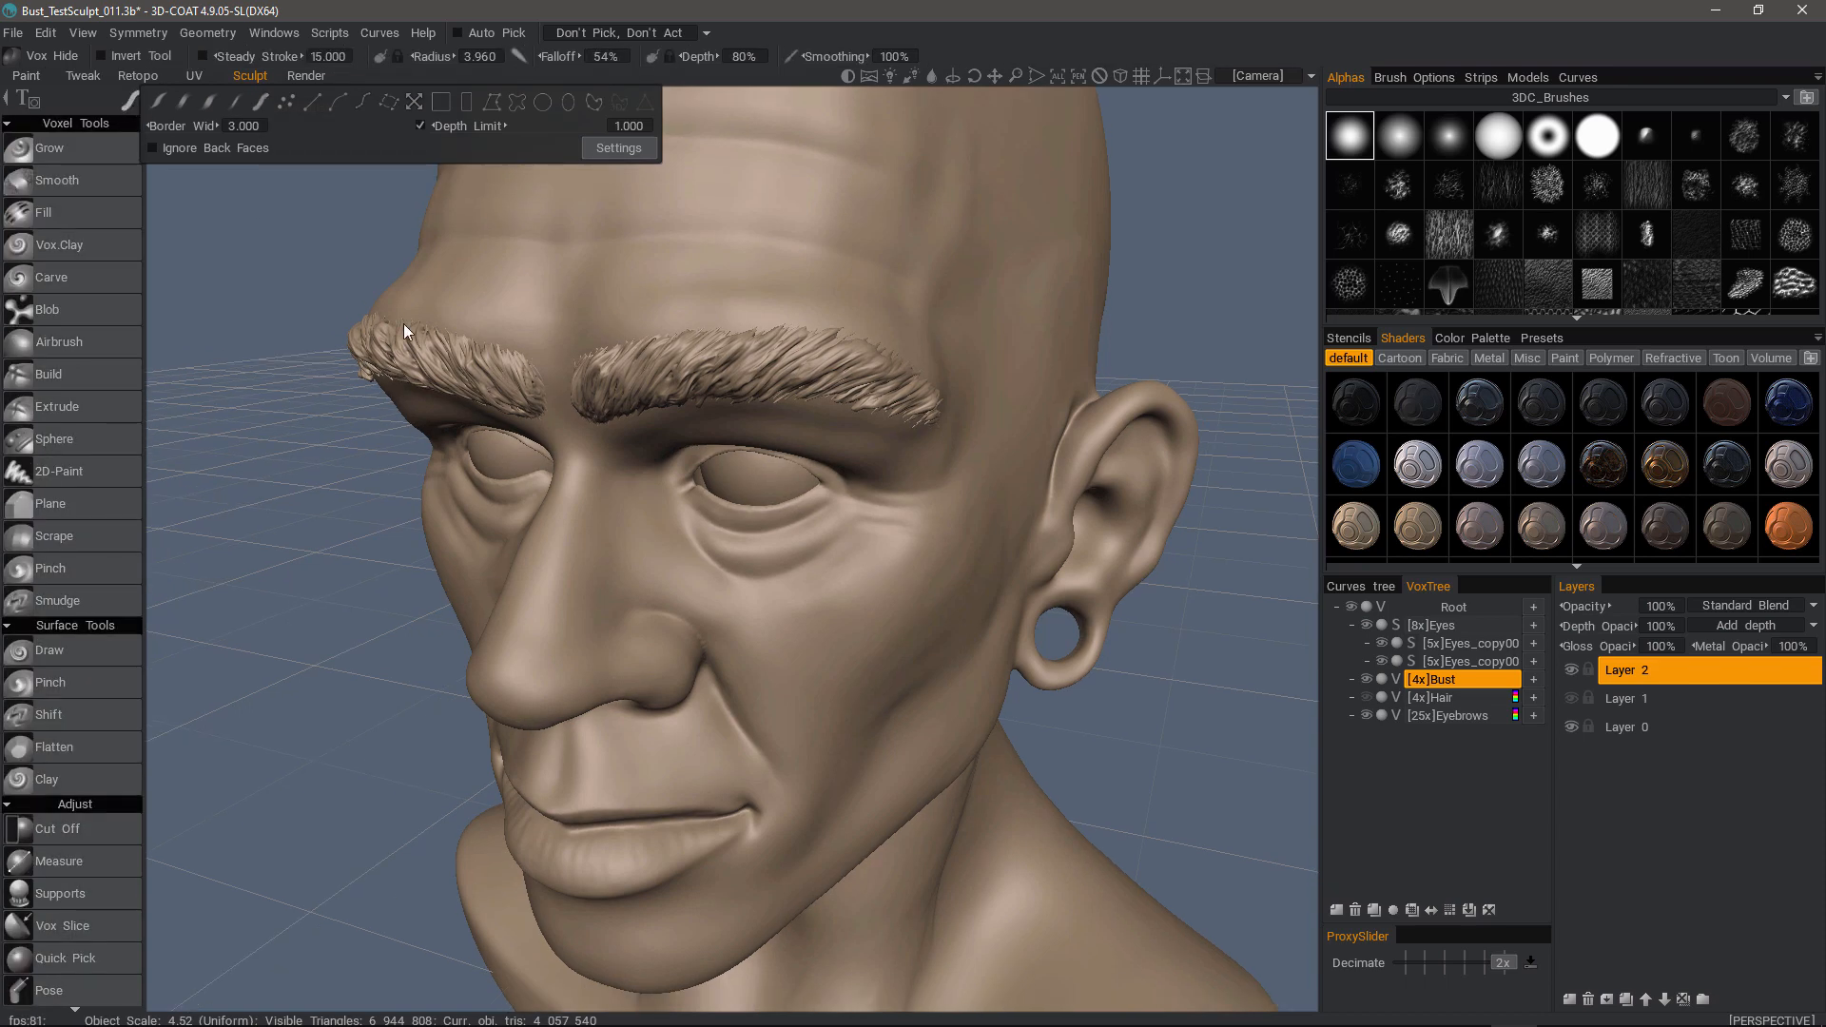
pyautogui.moveTo(819, 587)
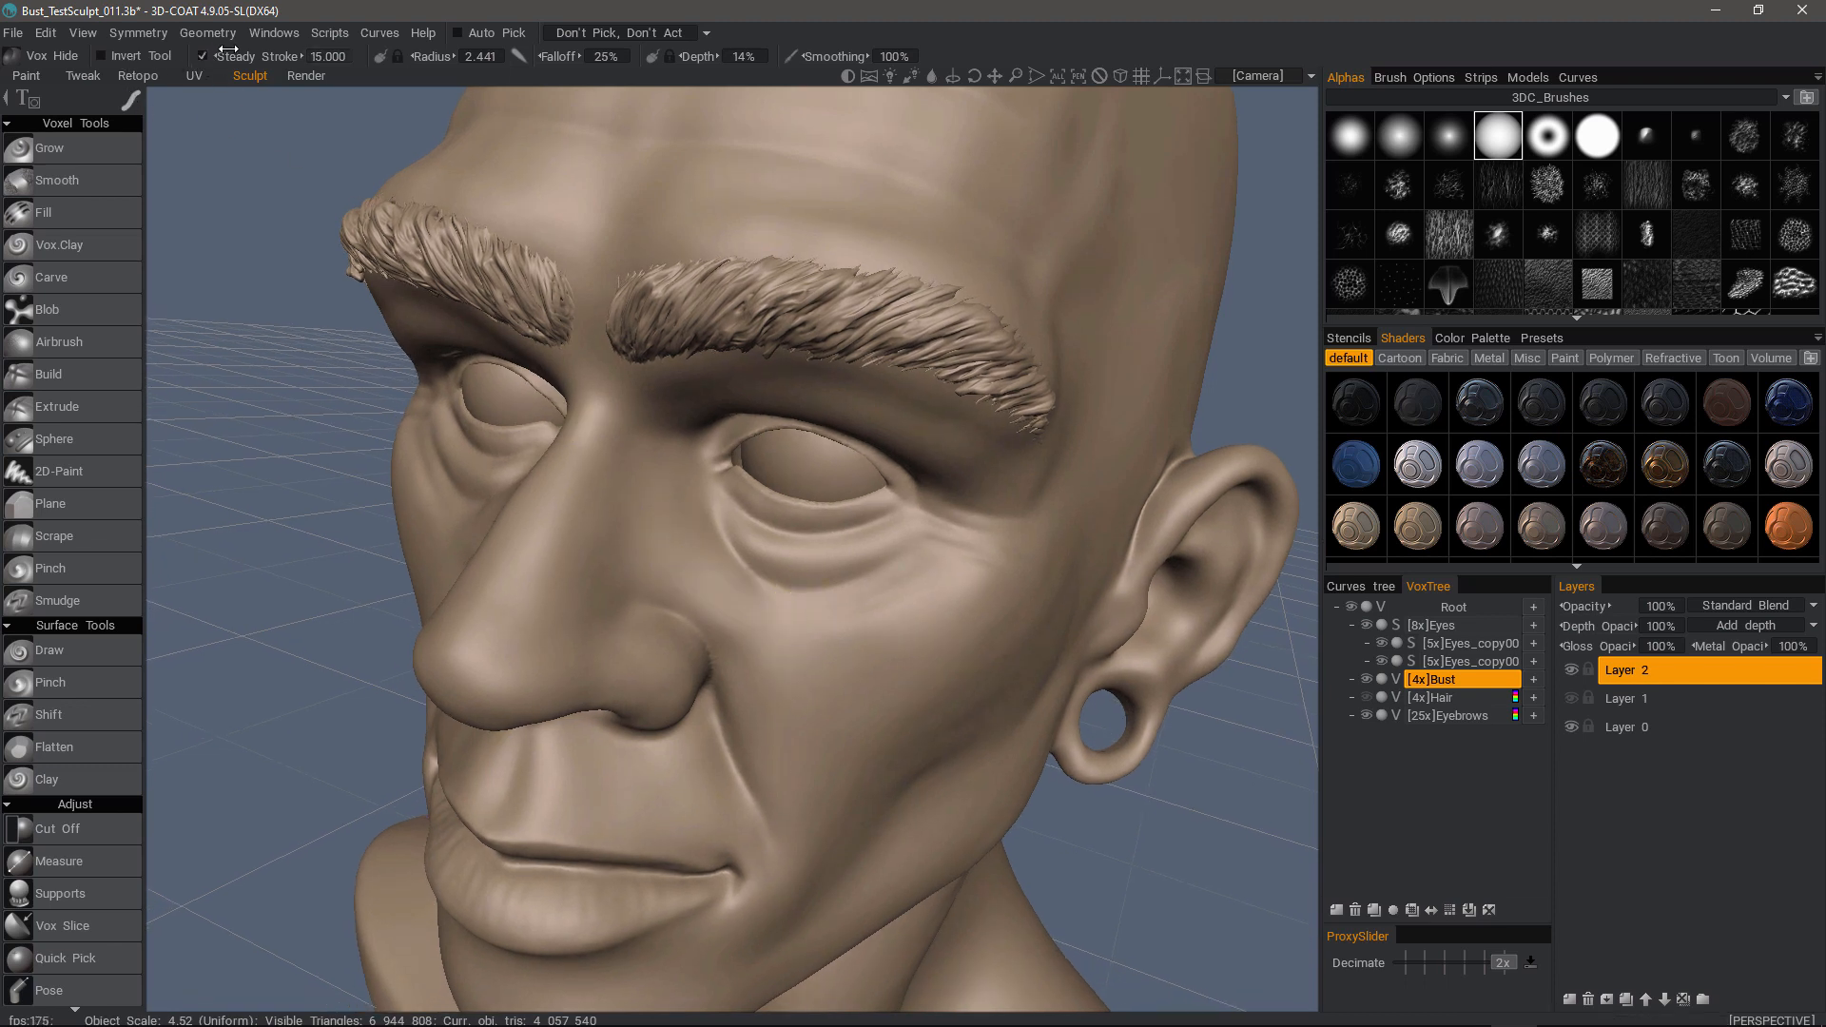
pyautogui.moveTo(233, 56)
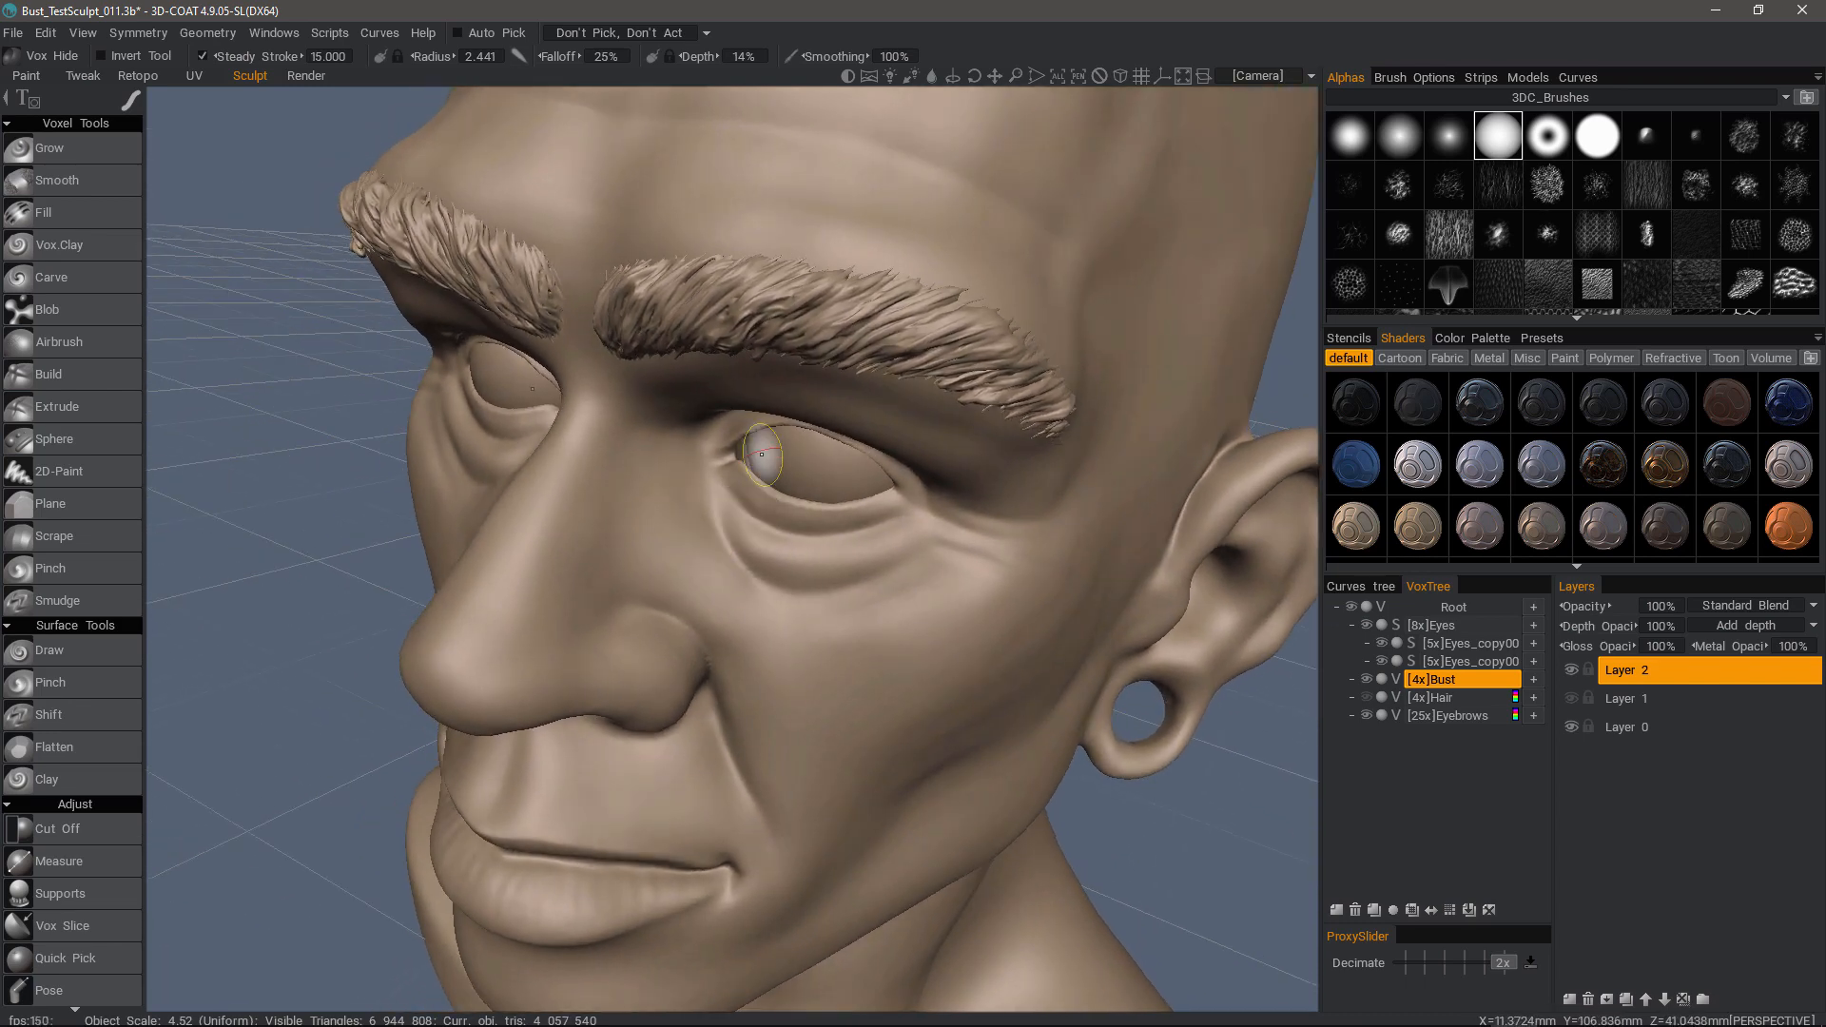
# Hide a crescent strip below the eye, then select the Airbrush voxel tool.
pyautogui.moveTo(763, 455); pyautogui.dragTo(803, 628)
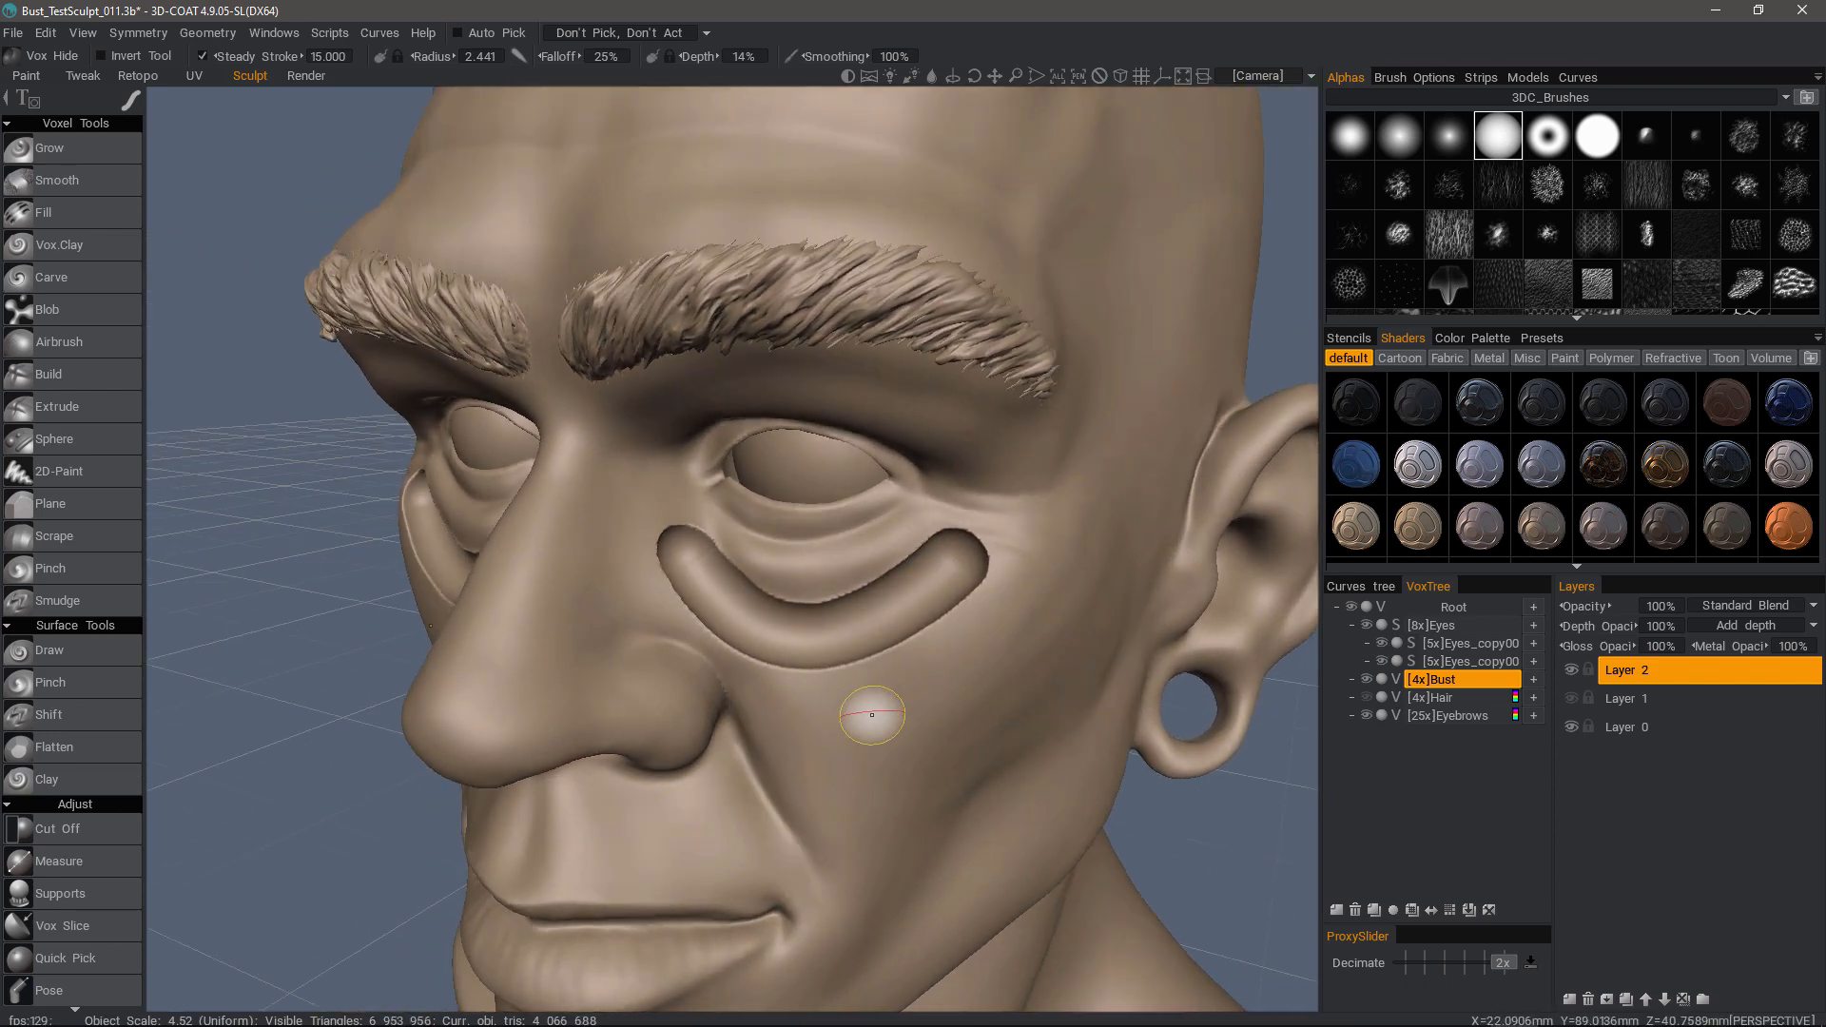
pyautogui.click(59, 341)
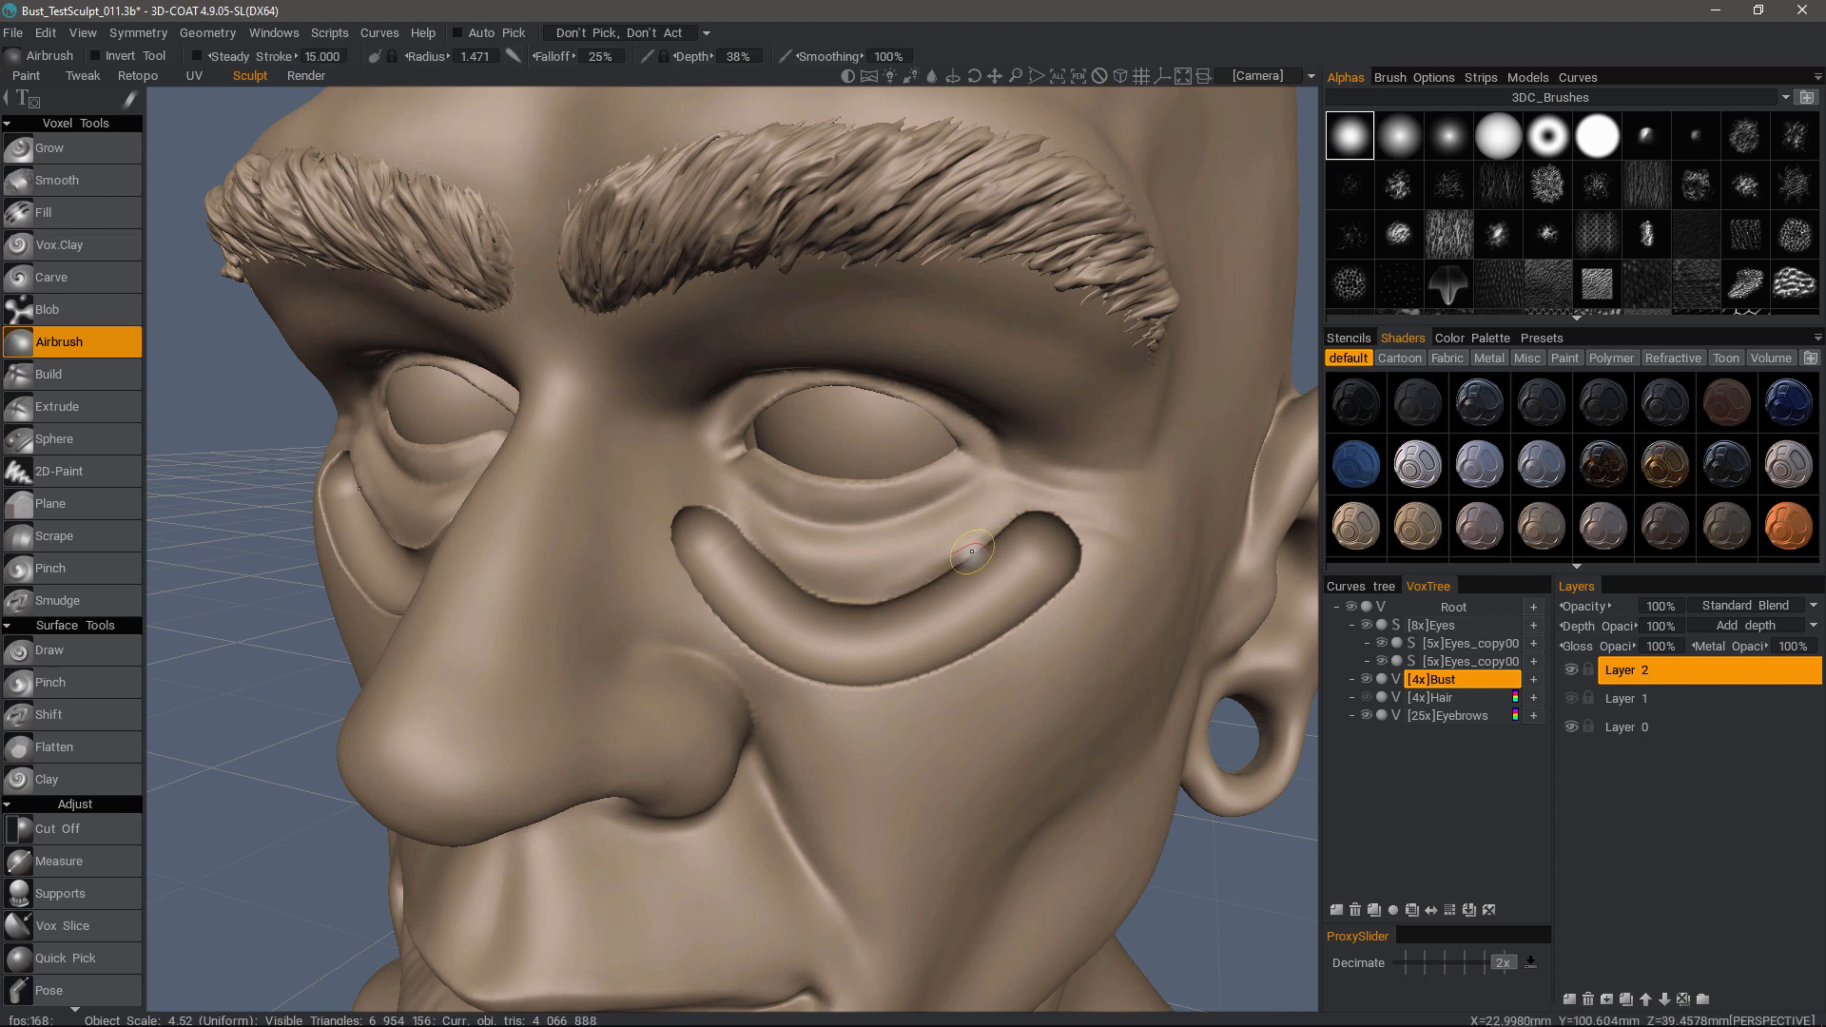
# Airbrush a raised skin fold inside the hidden under-eye crescent.
pyautogui.moveTo(972, 551); pyautogui.dragTo(955, 541)
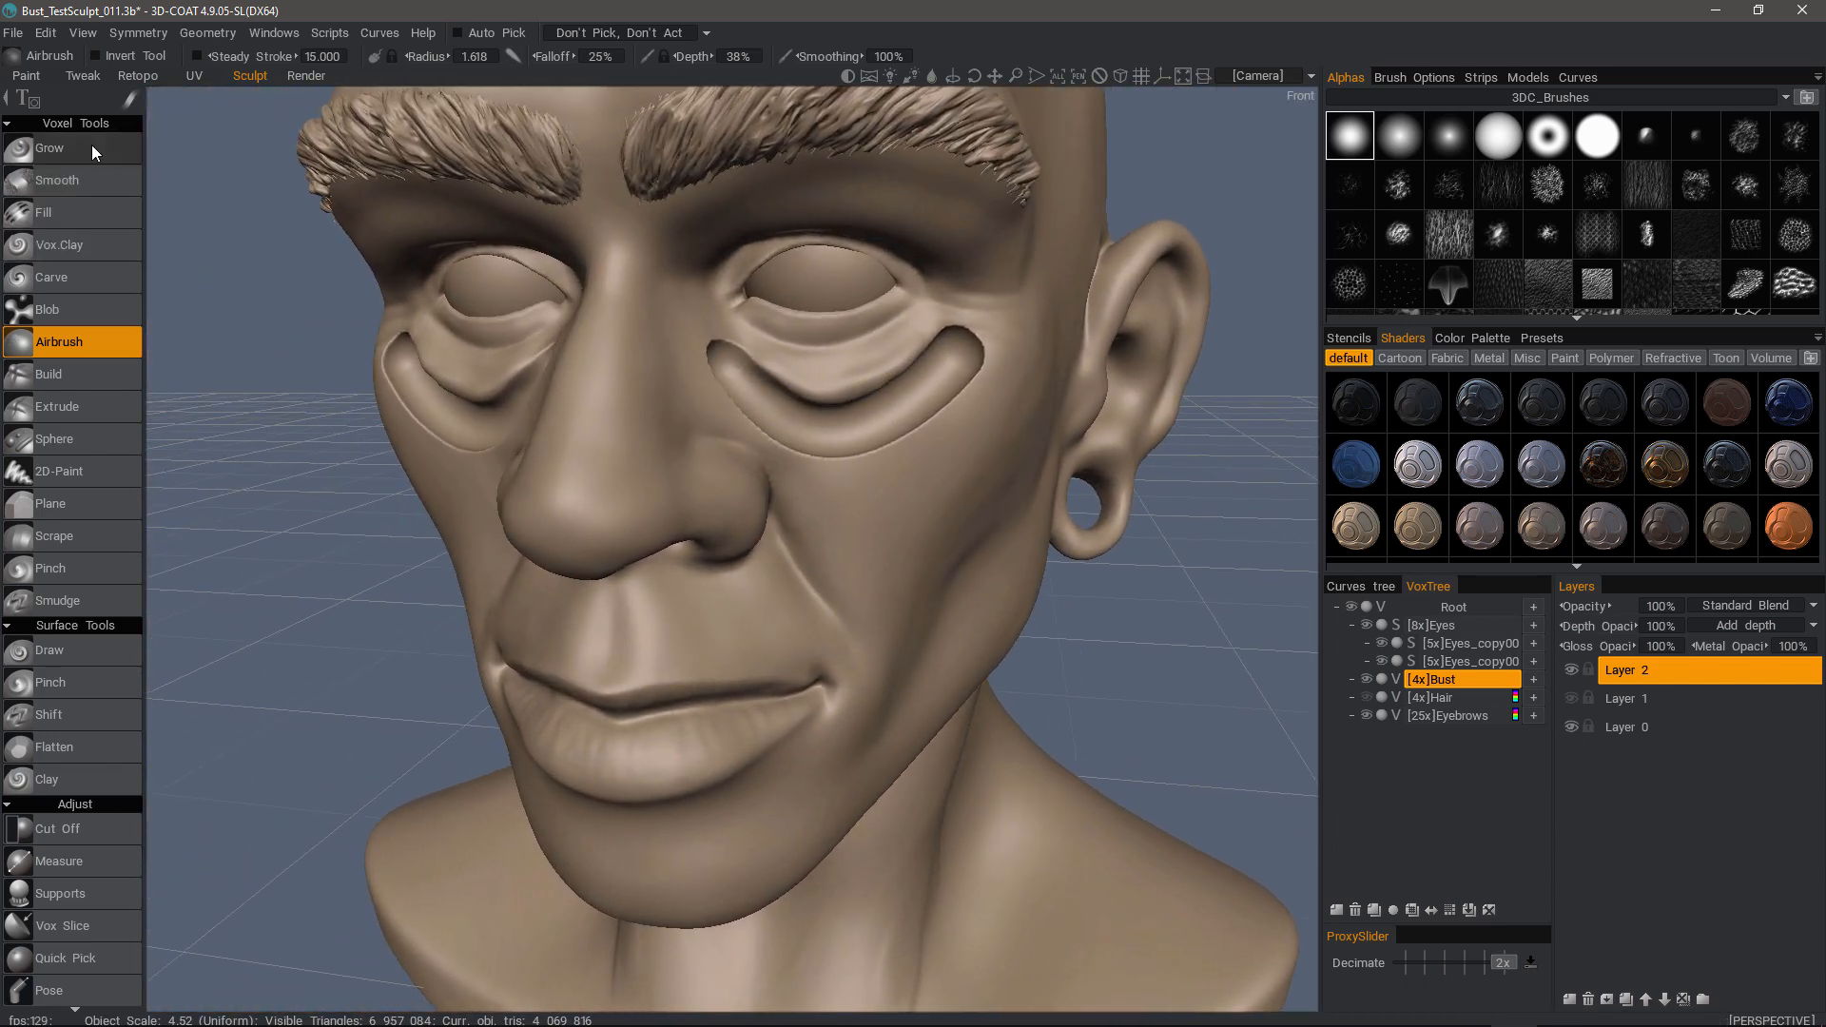
# Grow the under-eye fold thicker at 60% depth and lower smoothing to 29%.
pyautogui.click(49, 149)
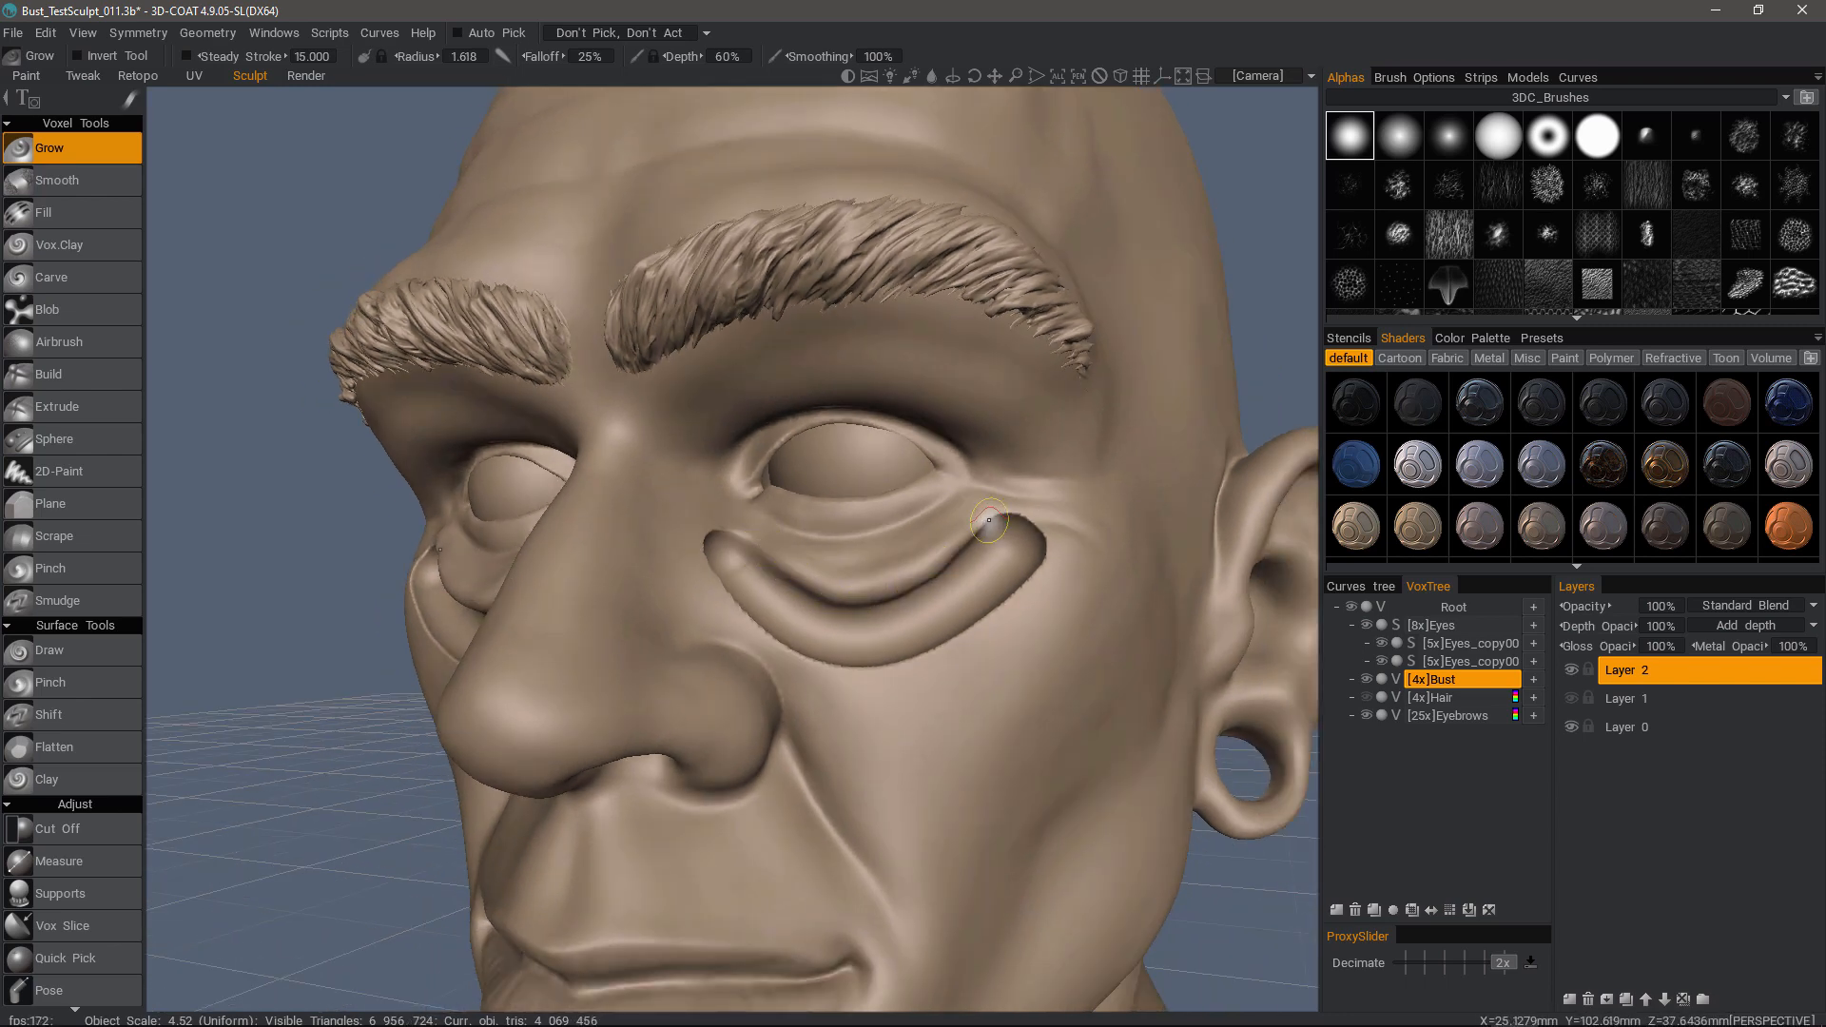
pyautogui.moveTo(987, 521); pyautogui.dragTo(907, 586)
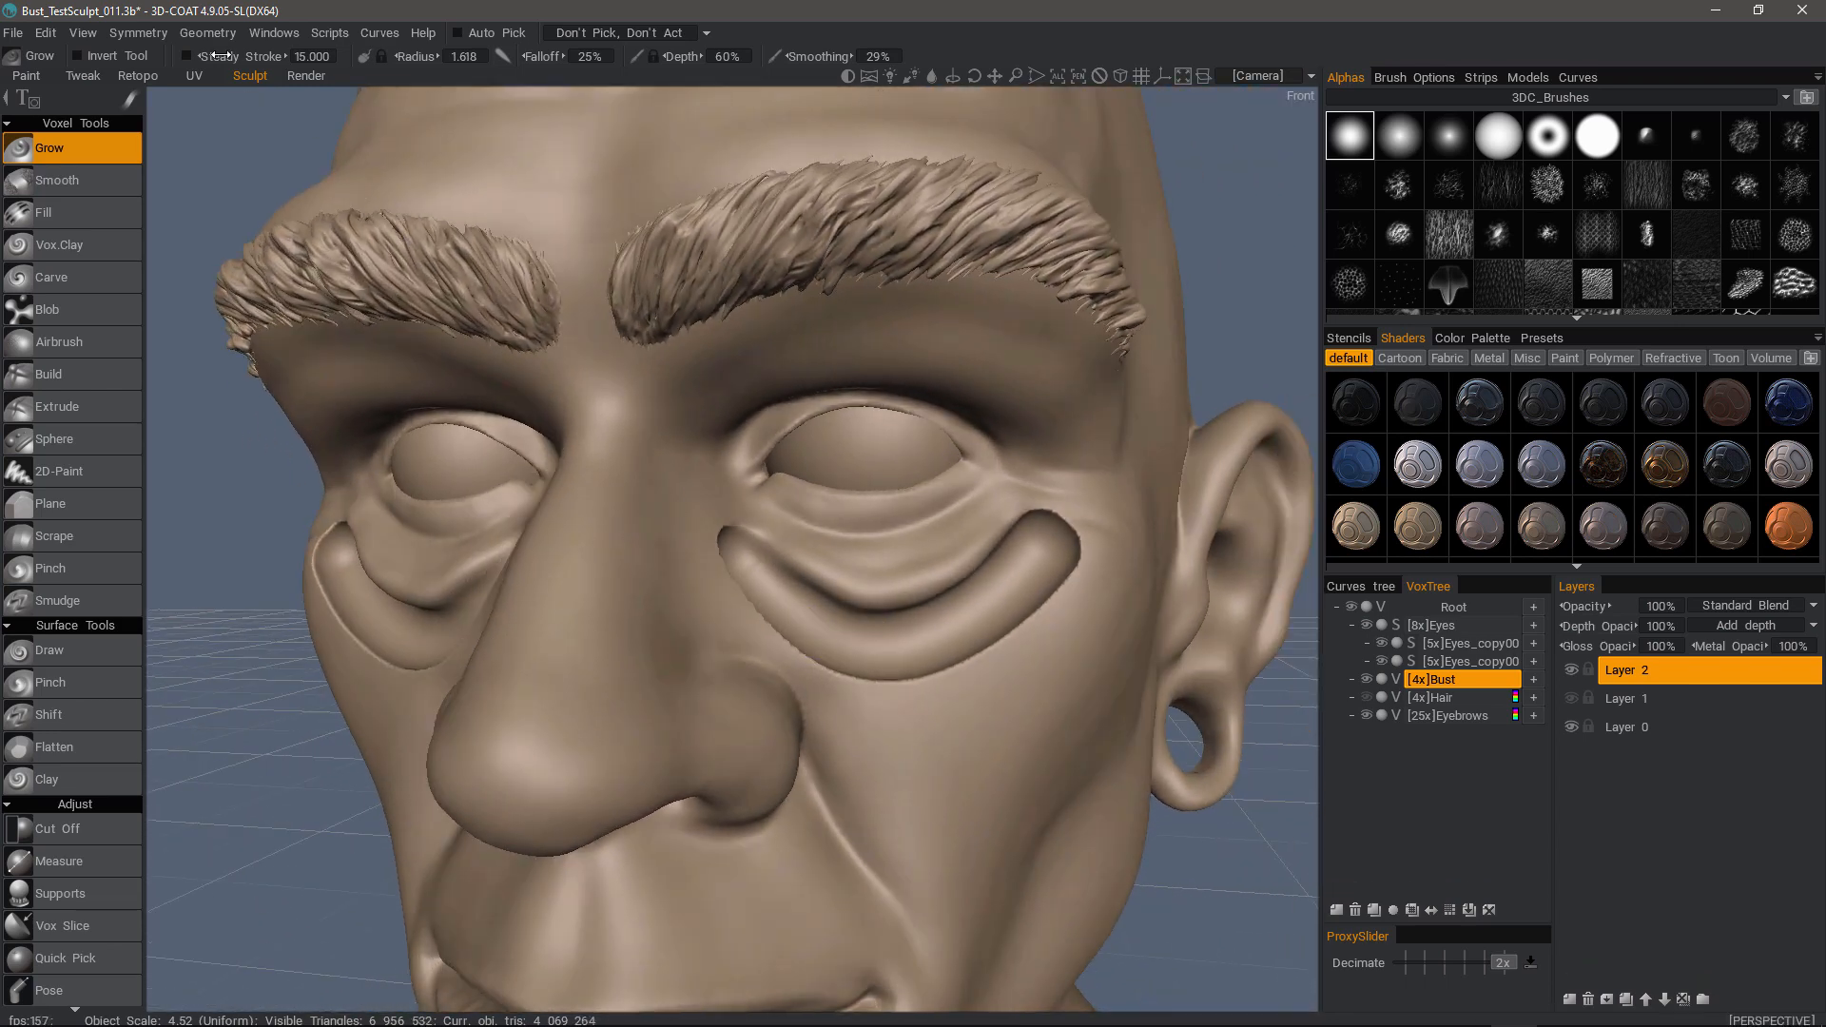
pyautogui.click(207, 31)
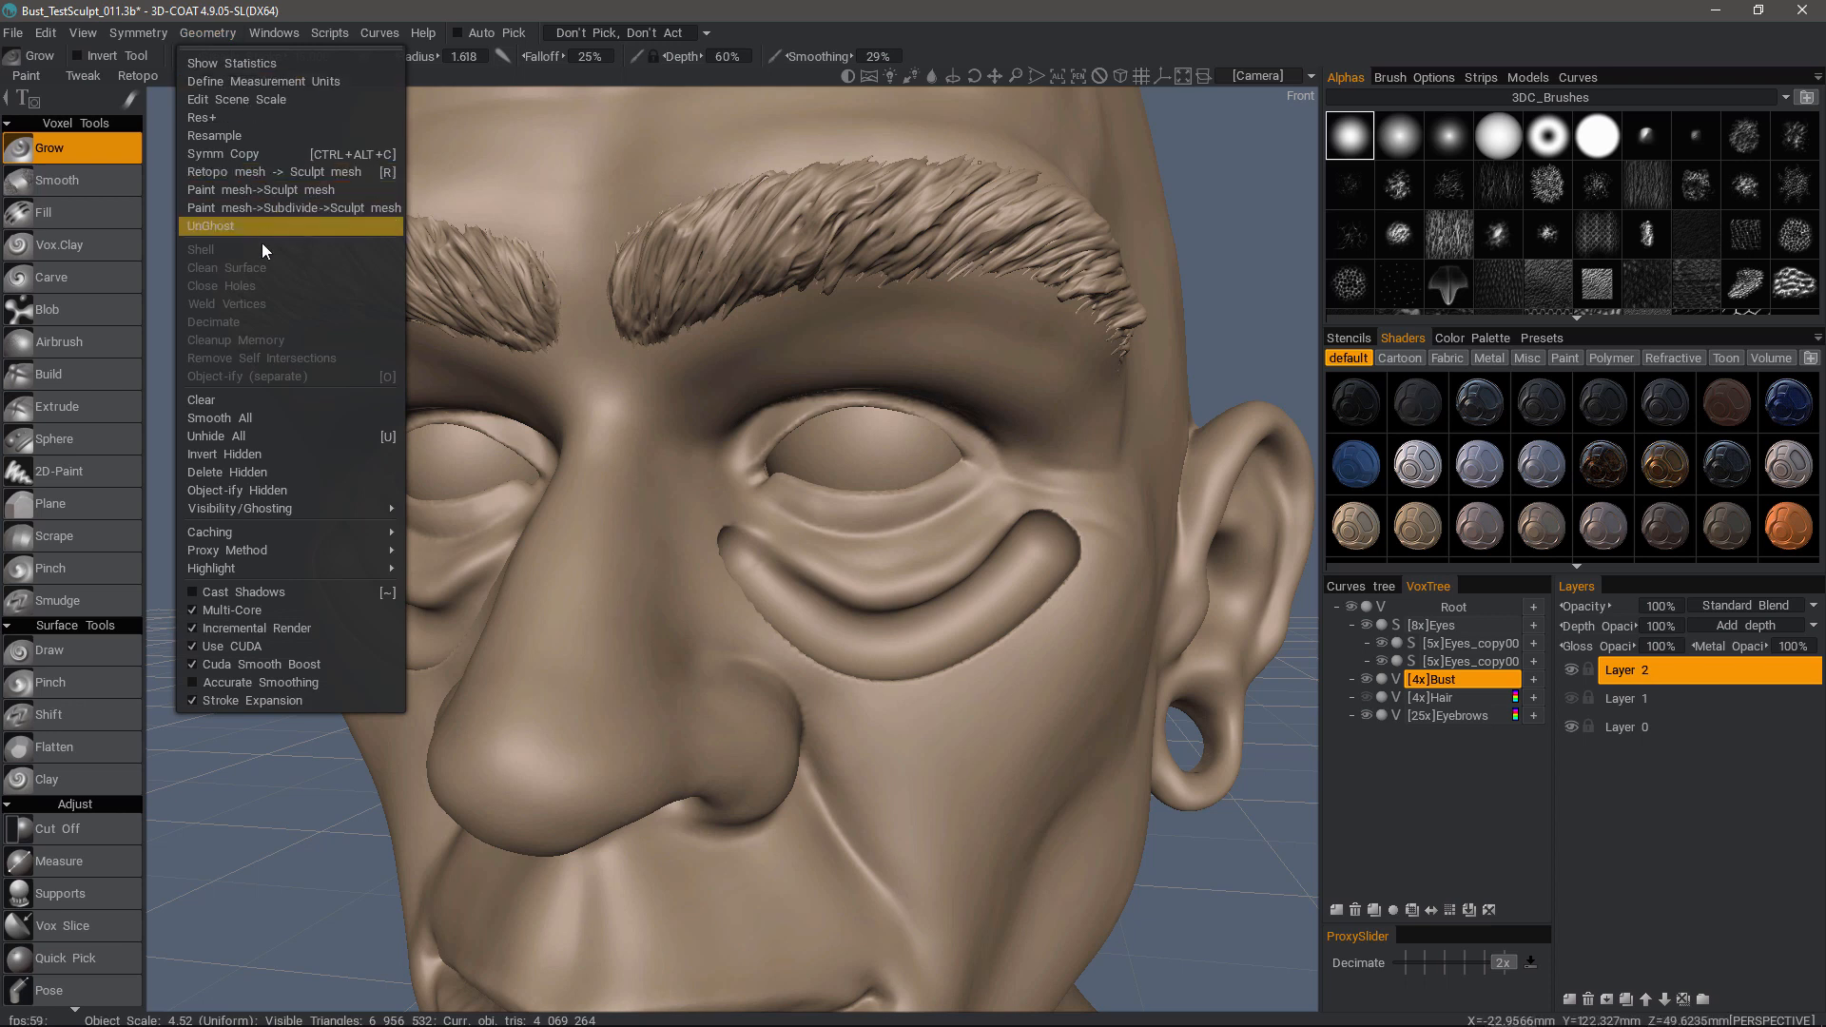
pyautogui.moveTo(228, 435)
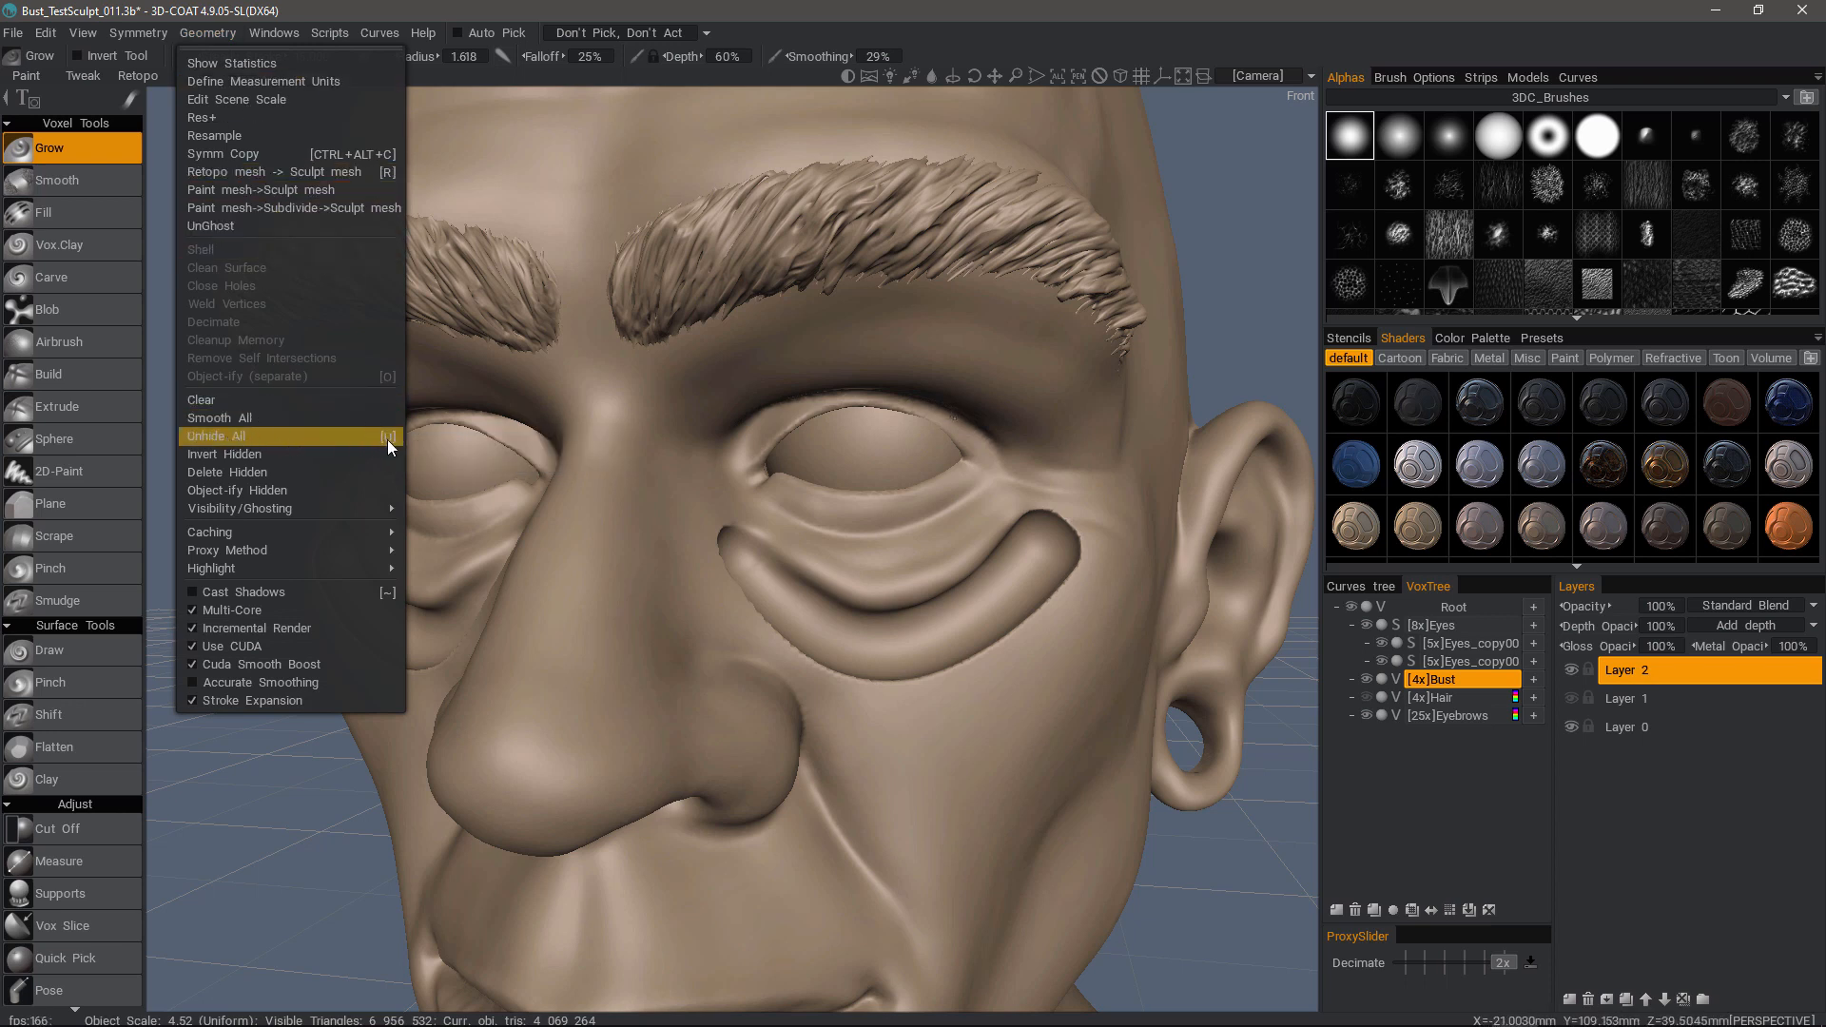
# Choose Geometry > Unhide All to restore the hidden under-eye strips.
pyautogui.click(220, 435)
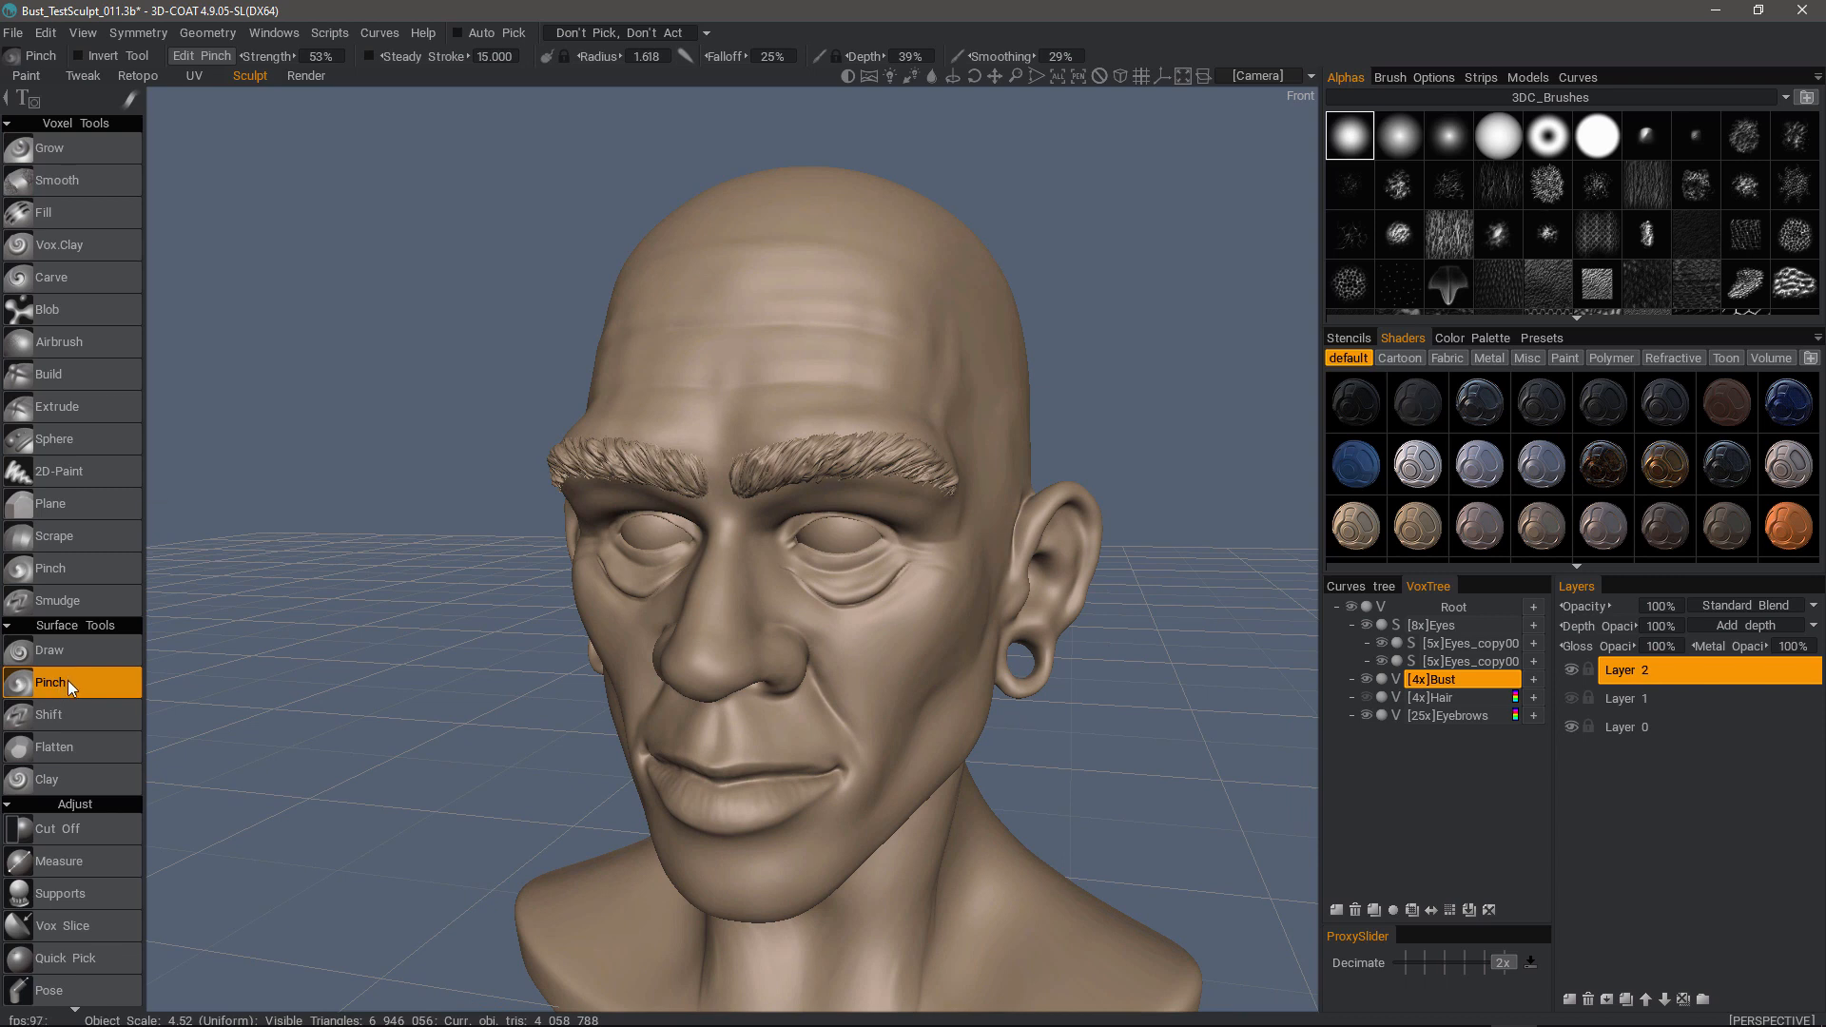
pyautogui.moveTo(73, 569)
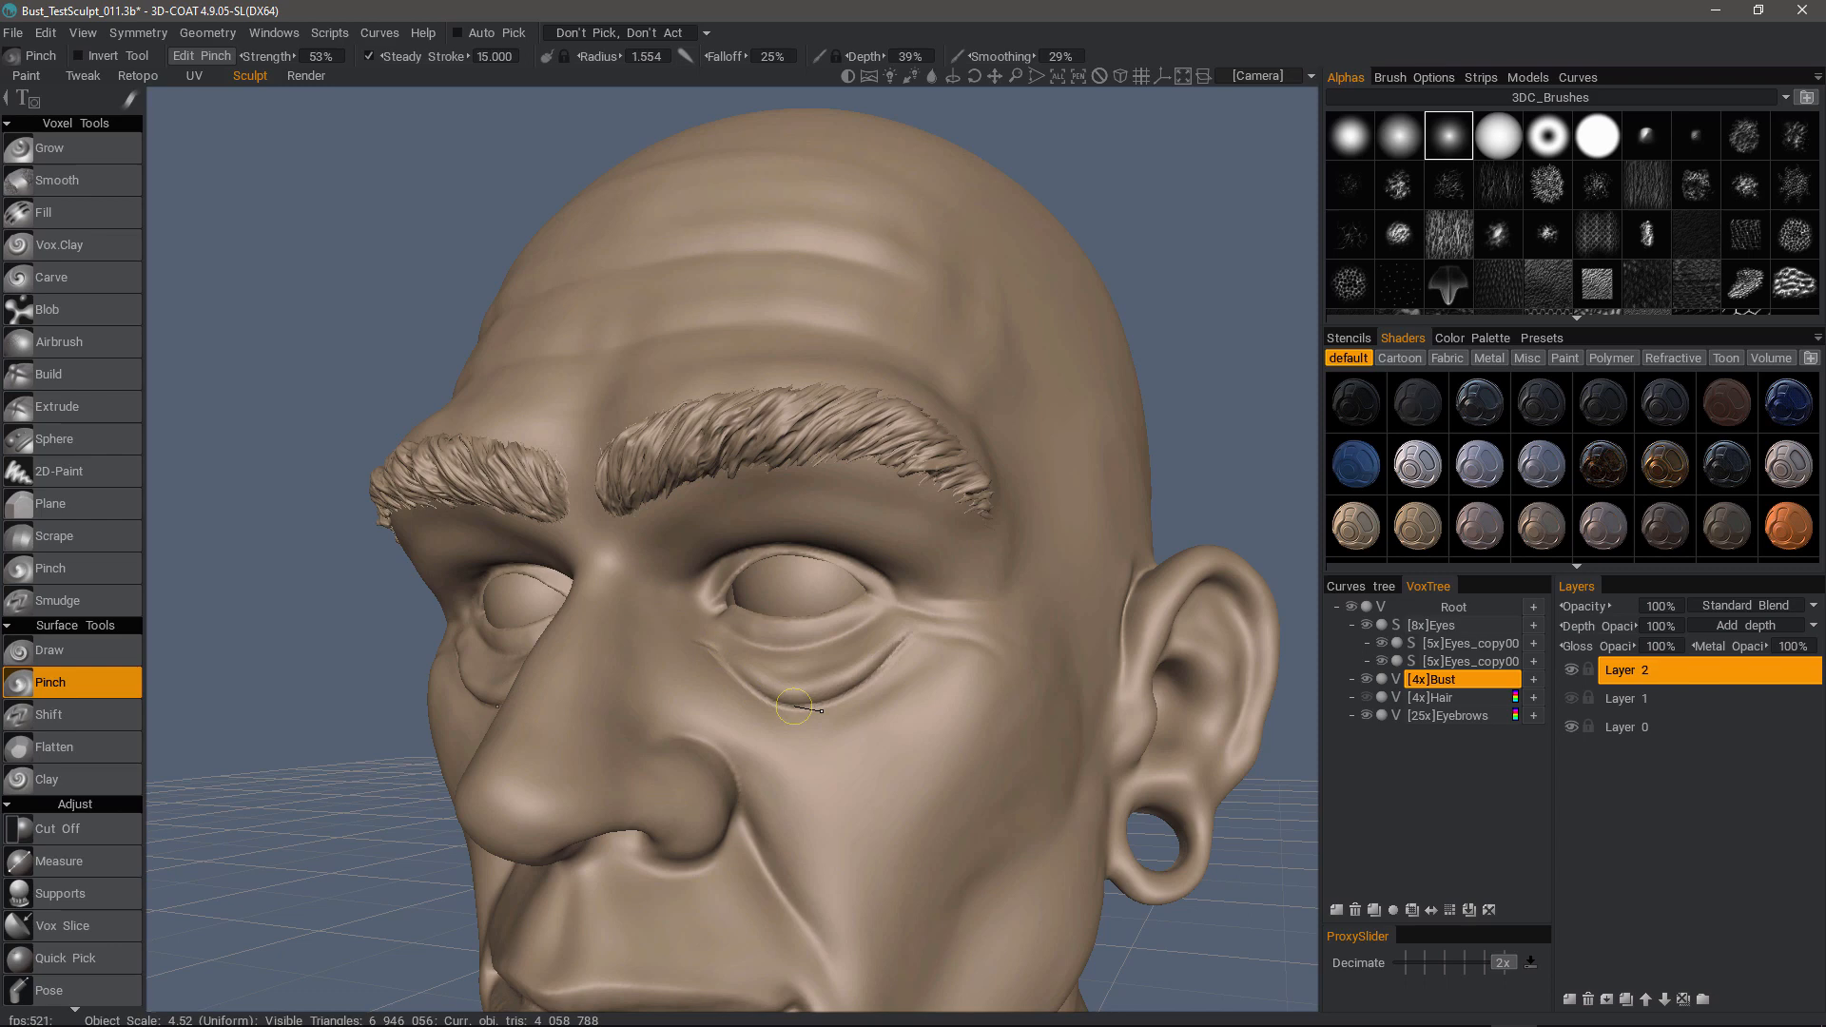
pyautogui.moveTo(733, 672)
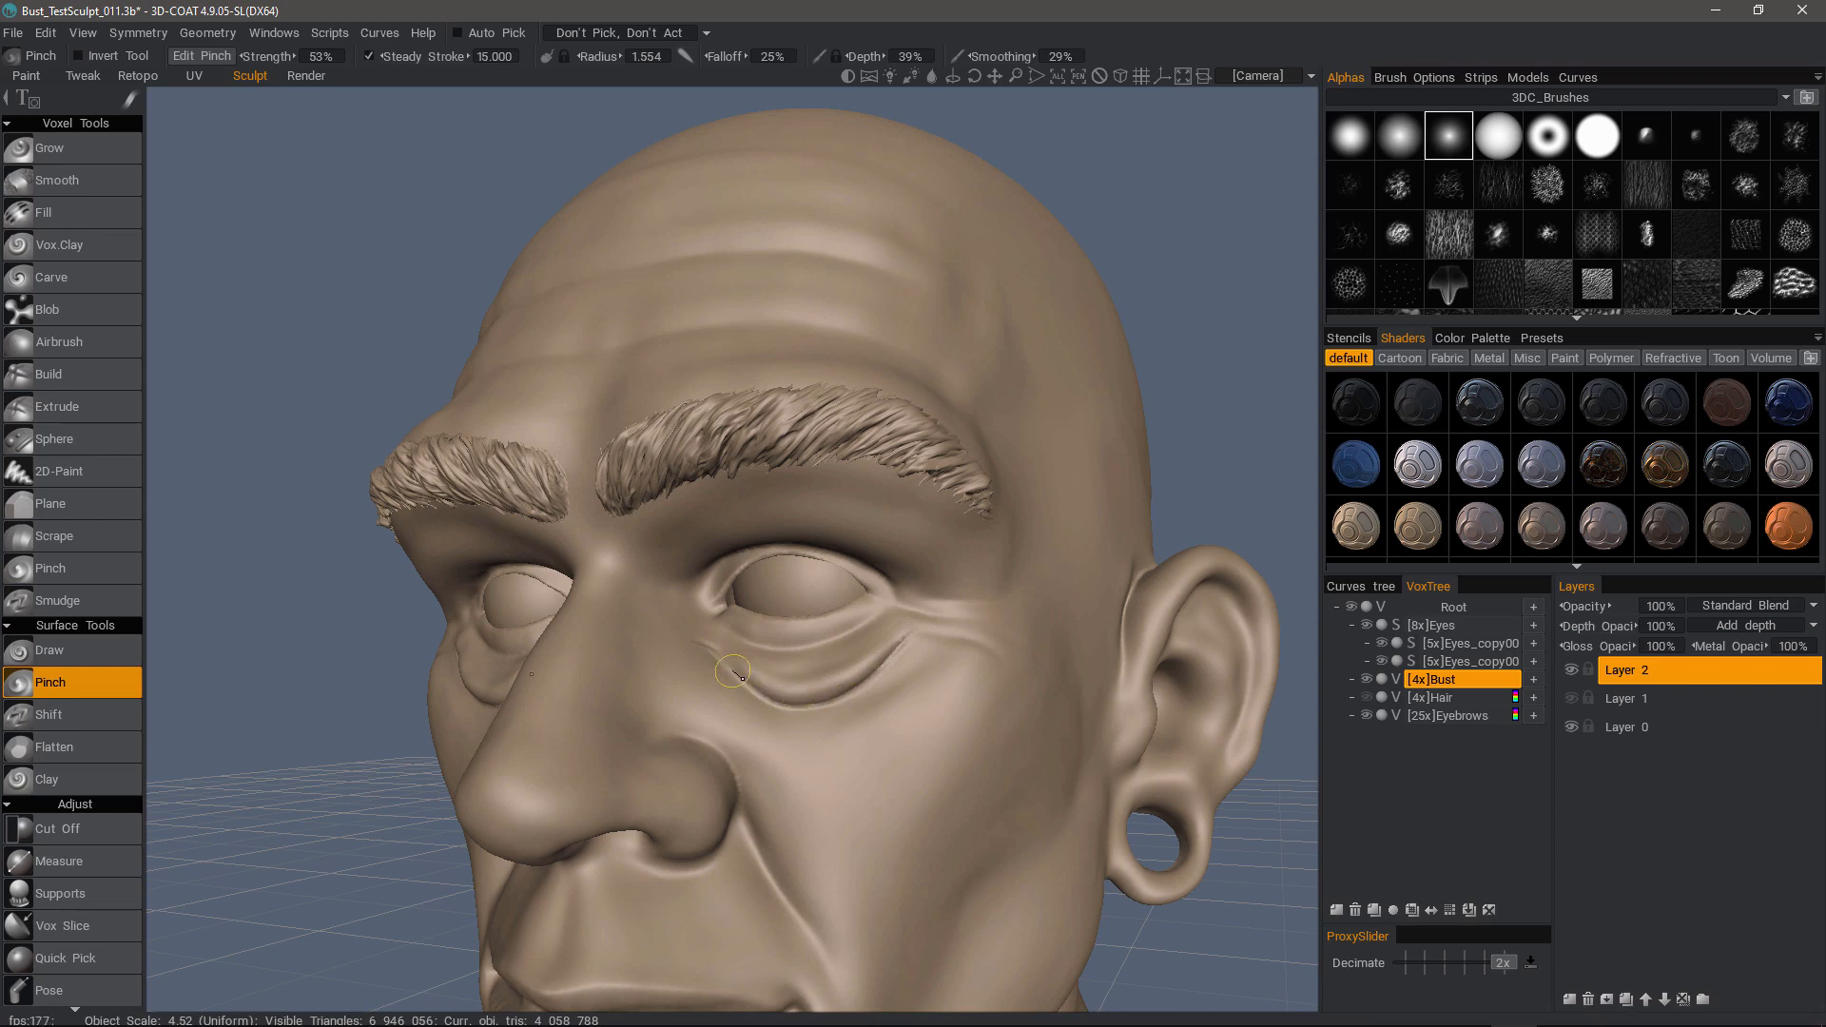
# Pinch along the lower edge of the under-eye bag to sharpen the crease.
pyautogui.moveTo(733, 673); pyautogui.dragTo(872, 673)
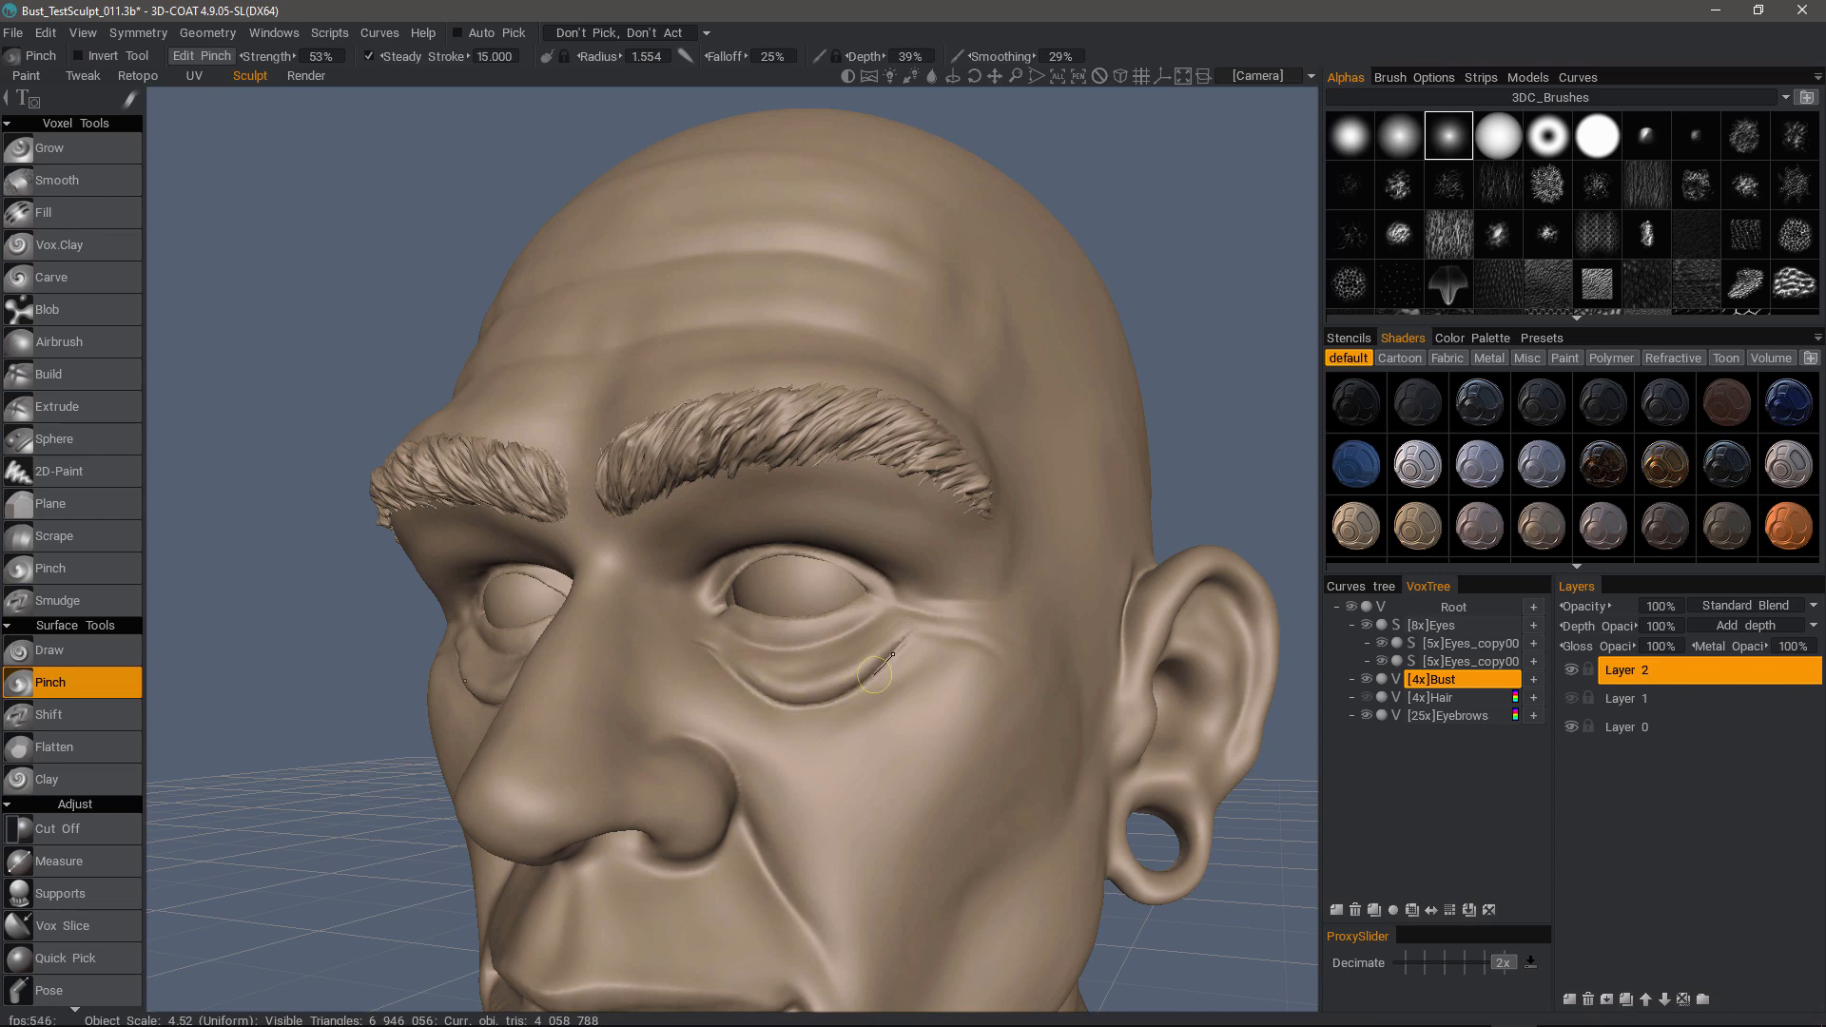